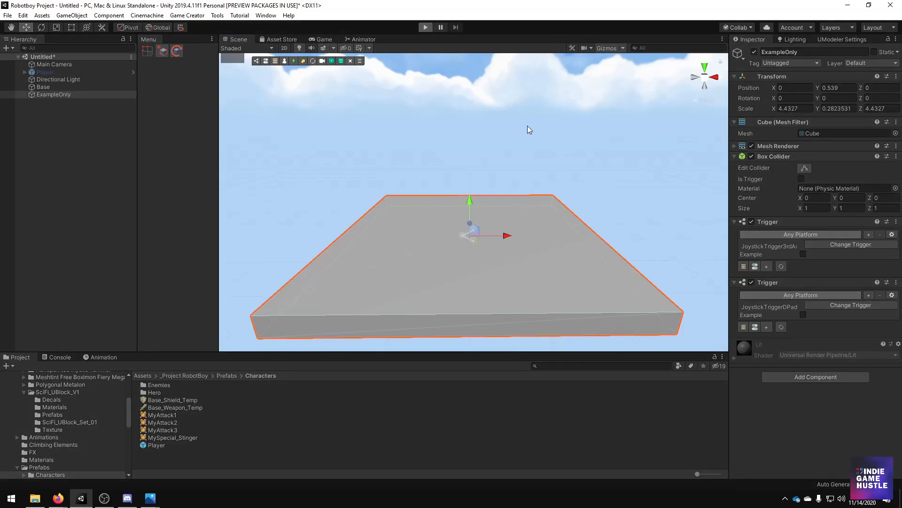
Enter Play mode and inspect the Main Camera, Base and ExampleOnly objects in the Hierarchy.
{"action": "left_click", "coordinate": [425, 27]}
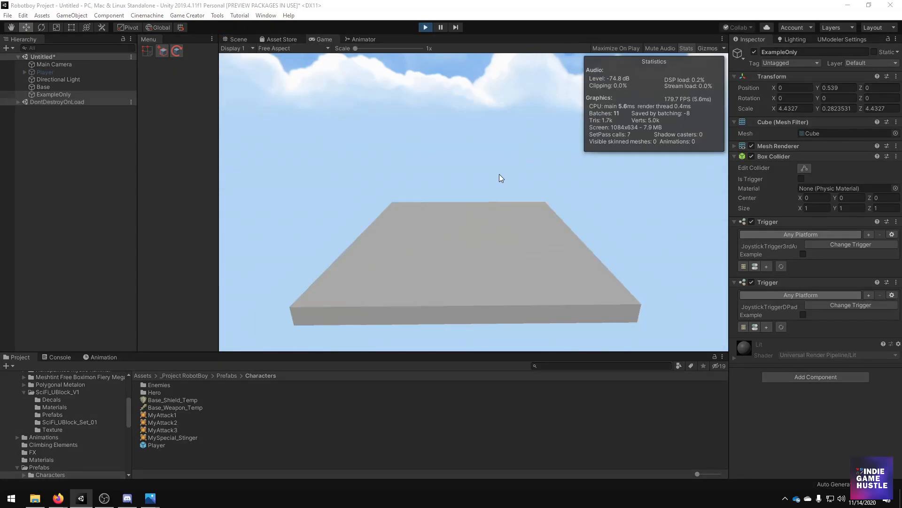
{"action": "mouse_move", "coordinate": [468, 267]}
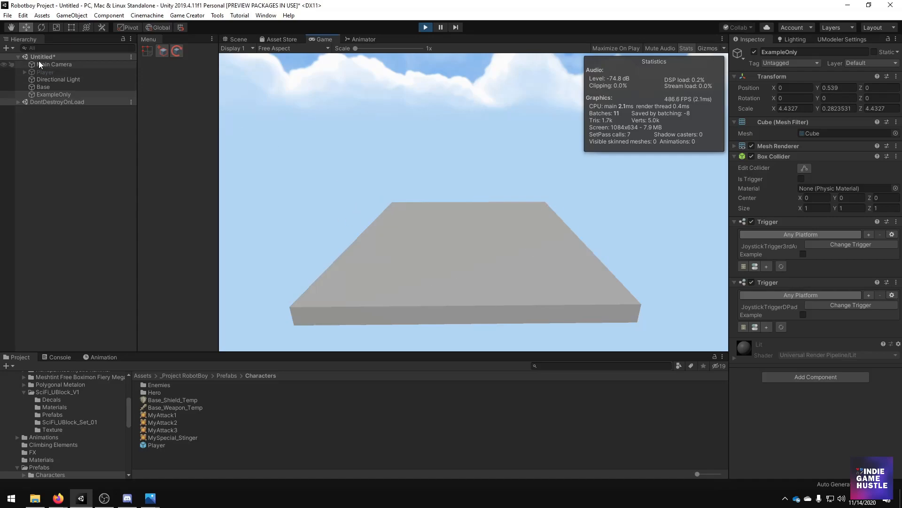
{"action": "left_click", "coordinate": [54, 64]}
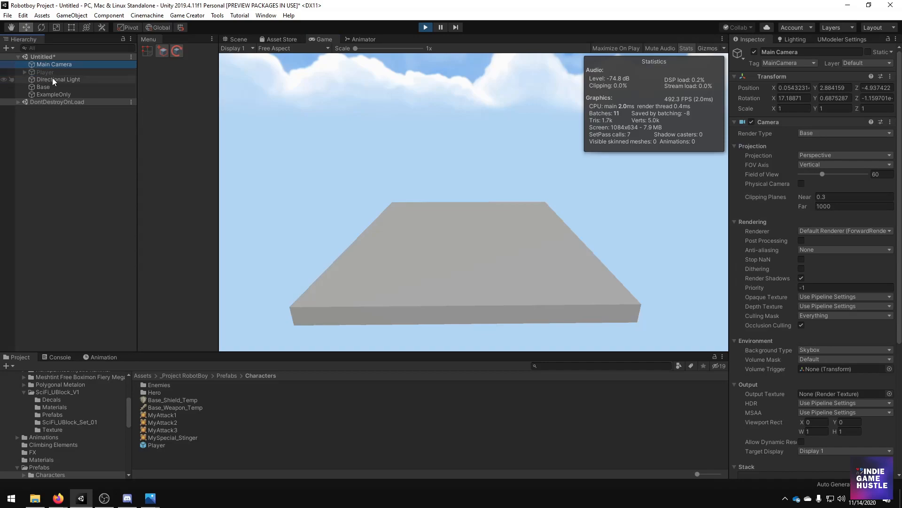
{"action": "left_click", "coordinate": [43, 87]}
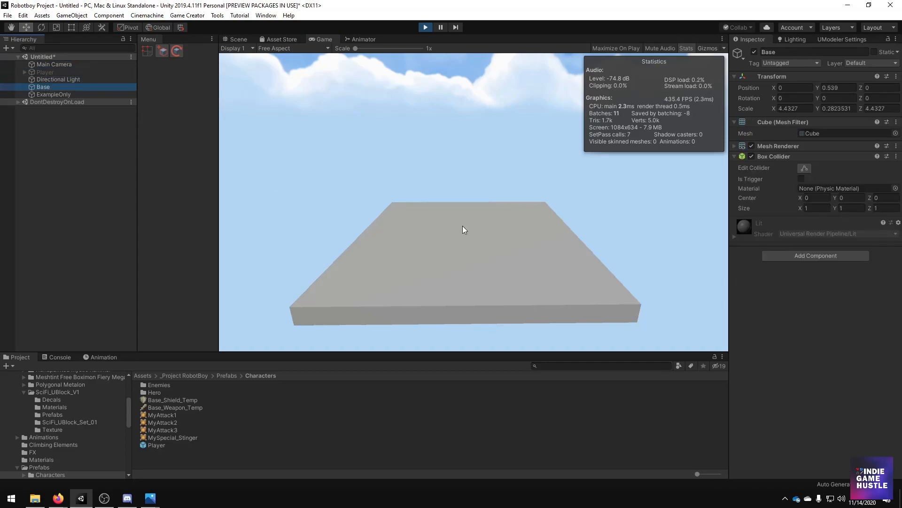
{"action": "left_click", "coordinate": [54, 94]}
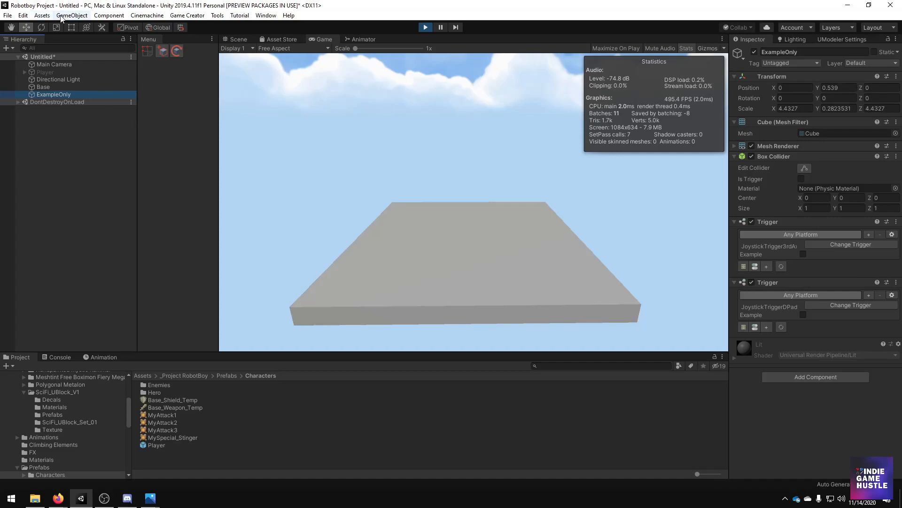
Show the 3rdAxisTrig entry in Project Settings > Input Manager and select its full name.
{"action": "left_click", "coordinate": [23, 15]}
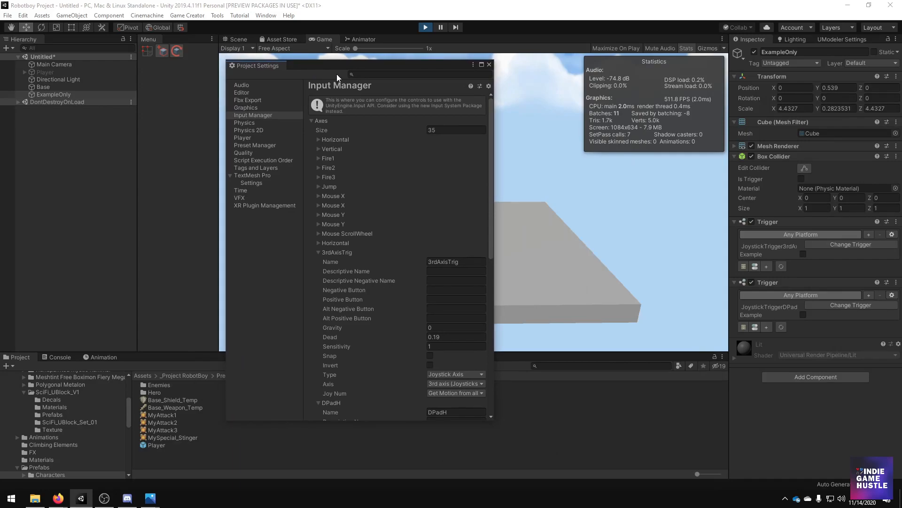
{"action": "mouse_move", "coordinate": [385, 293]}
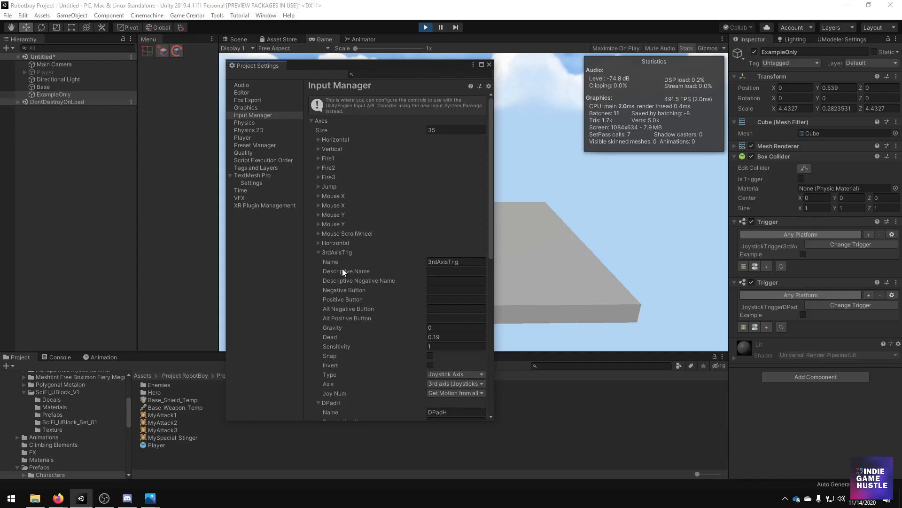
{"action": "mouse_move", "coordinate": [318, 255]}
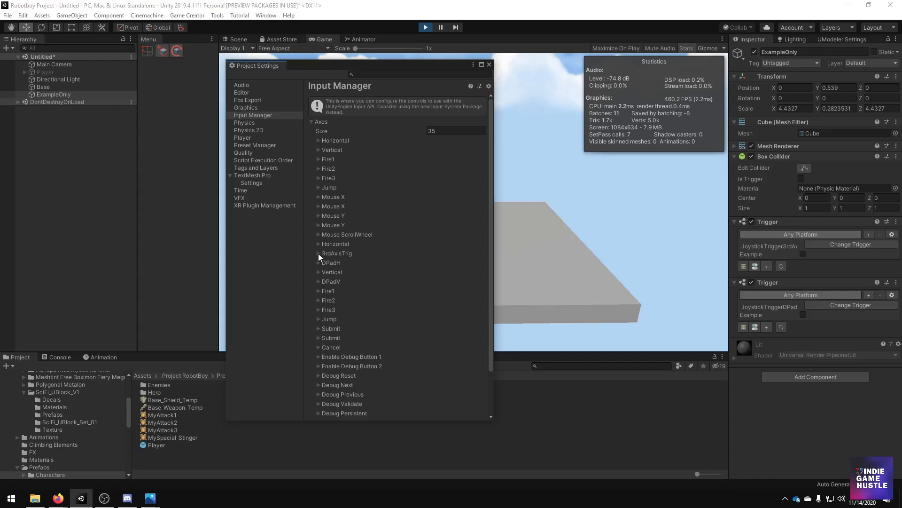
{"action": "left_click", "coordinate": [318, 253]}
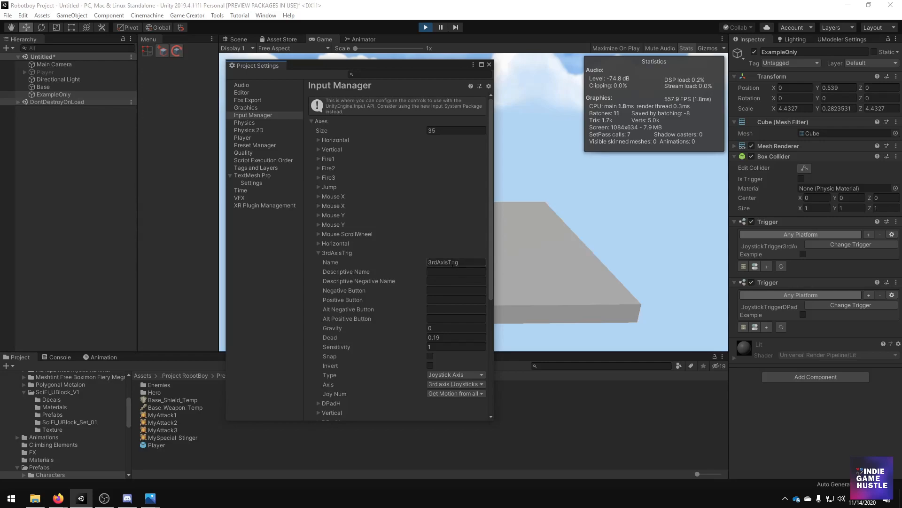
{"action": "left_click", "coordinate": [456, 261]}
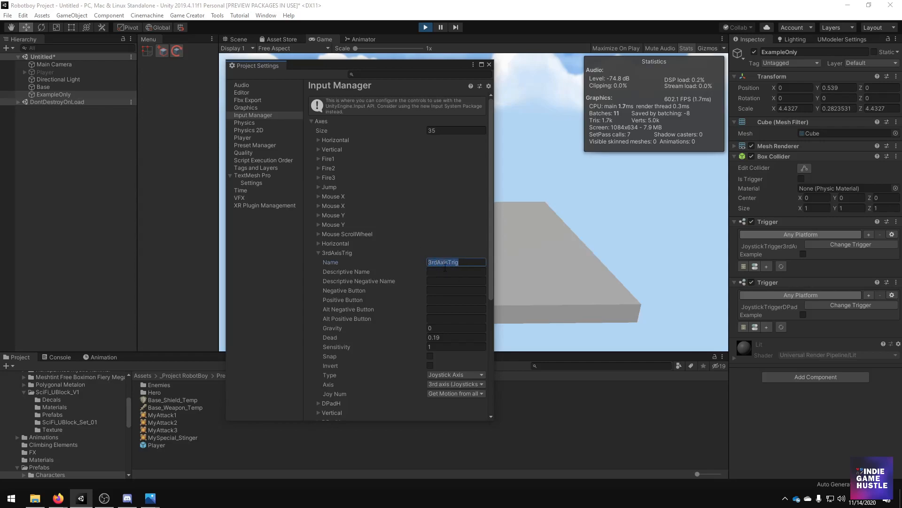
{"action": "left_click", "coordinate": [456, 261]}
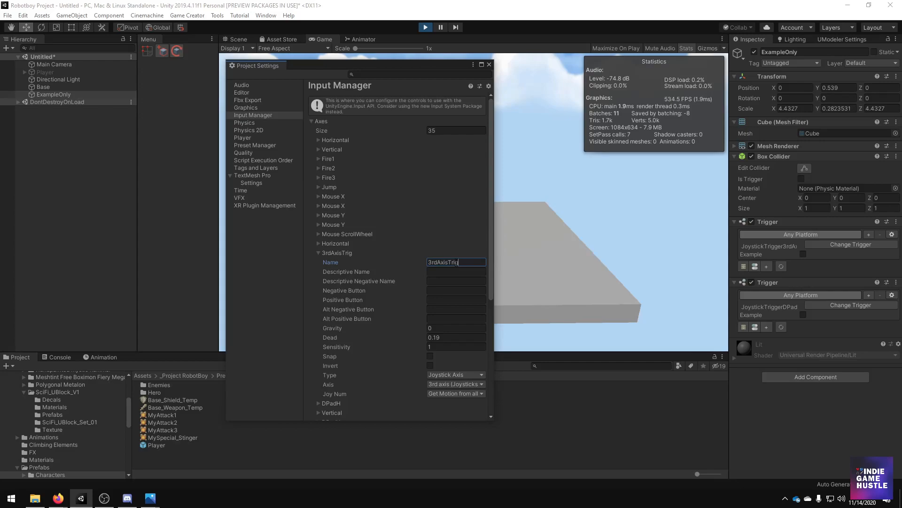
{"action": "triple_click", "coordinate": [454, 262]}
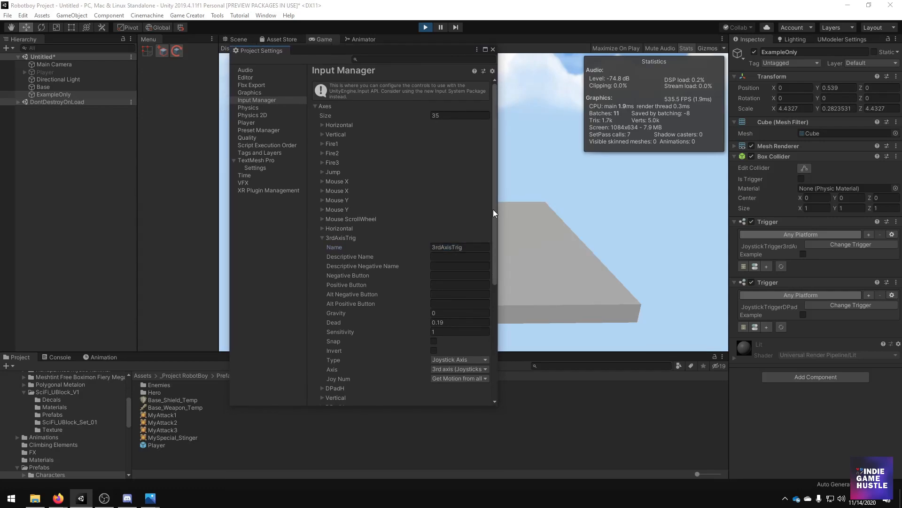
{"action": "scroll", "scroll_direction": "down", "scroll_amount": 3}
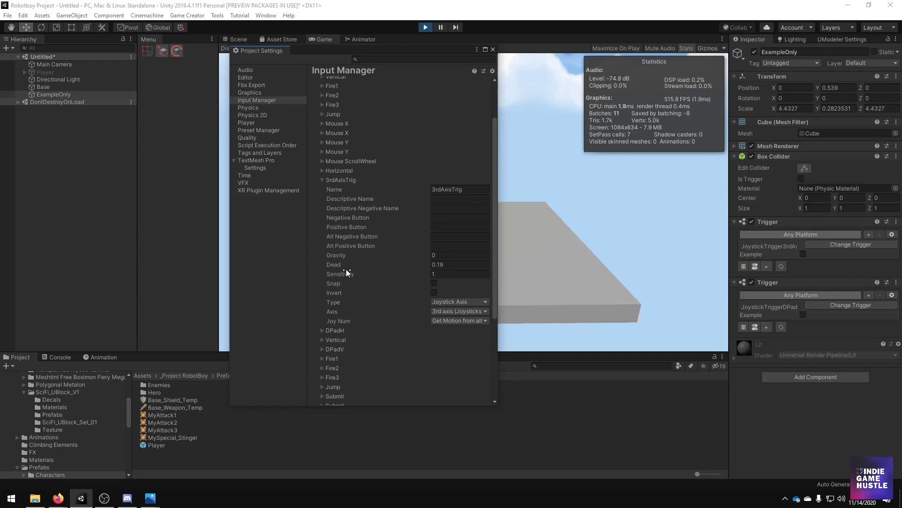
{"action": "mouse_move", "coordinate": [410, 293]}
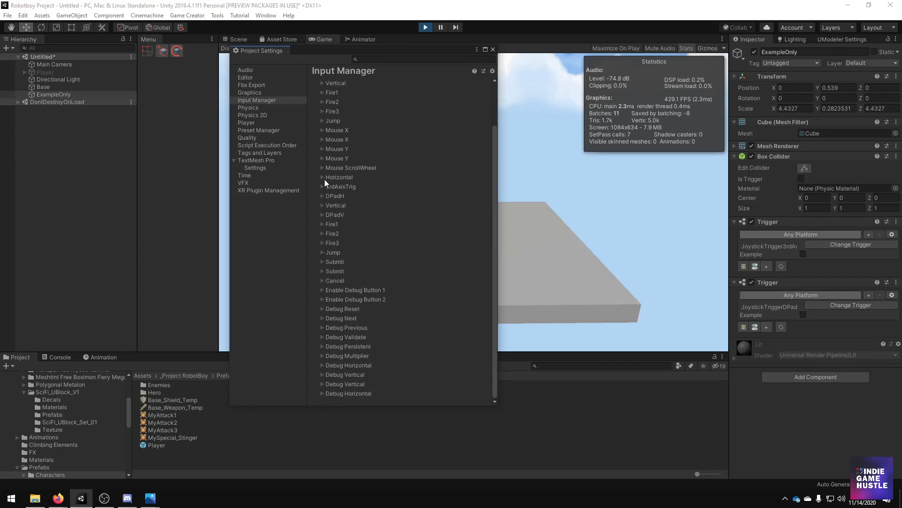
Expand the DPadH (6th axis) and inverted DPadV (7th axis) entries and reposition the settings window.
{"action": "left_click", "coordinate": [323, 186]}
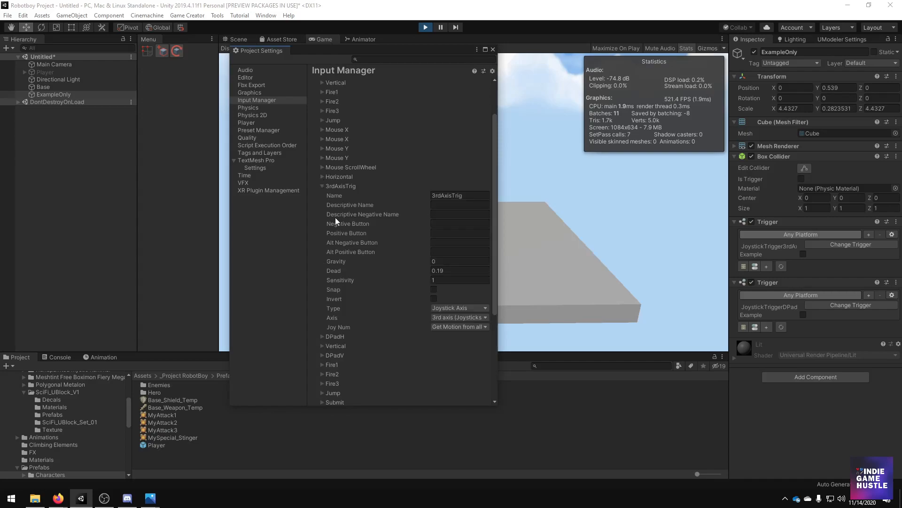
{"action": "scroll", "scroll_direction": "down", "scroll_amount": 3}
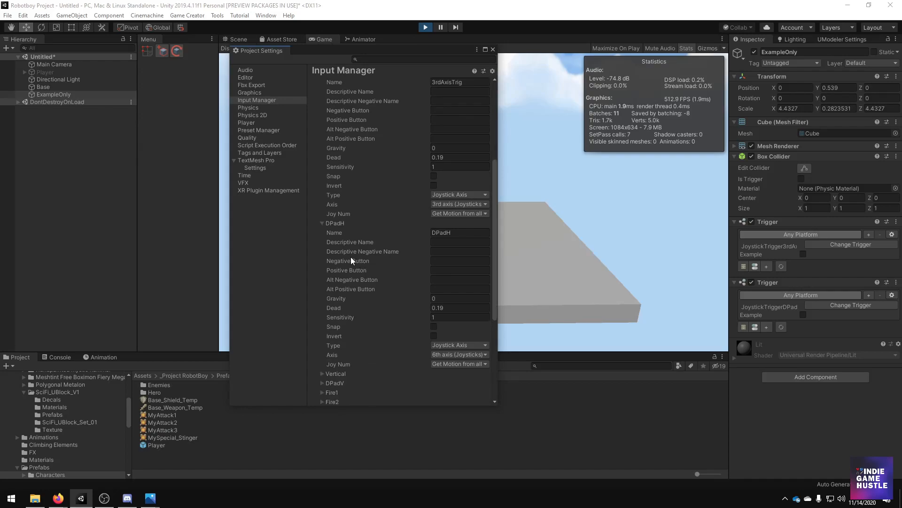
{"action": "mouse_move", "coordinate": [397, 242]}
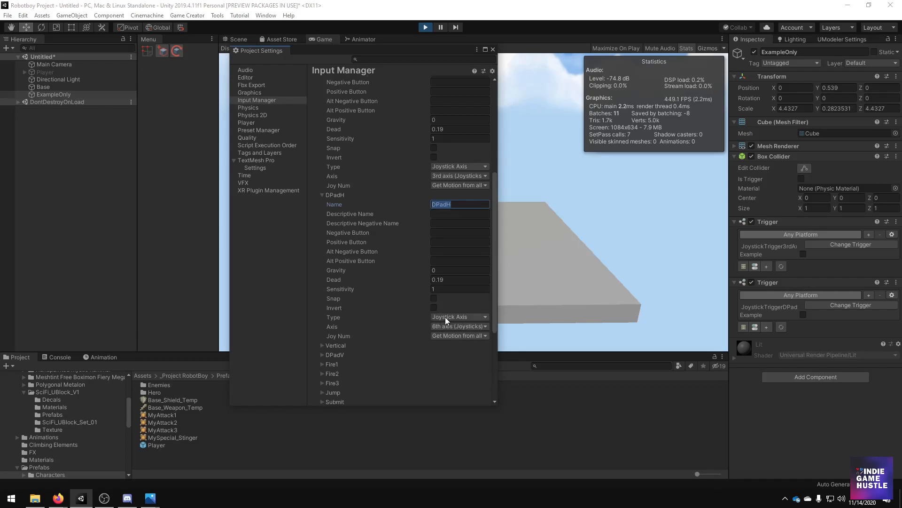
{"action": "mouse_move", "coordinate": [463, 331]}
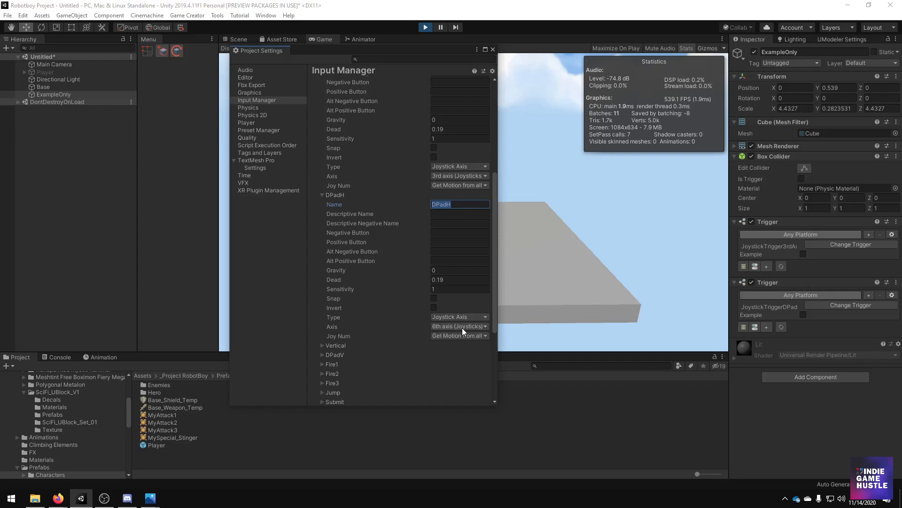
{"action": "mouse_move", "coordinate": [451, 345]}
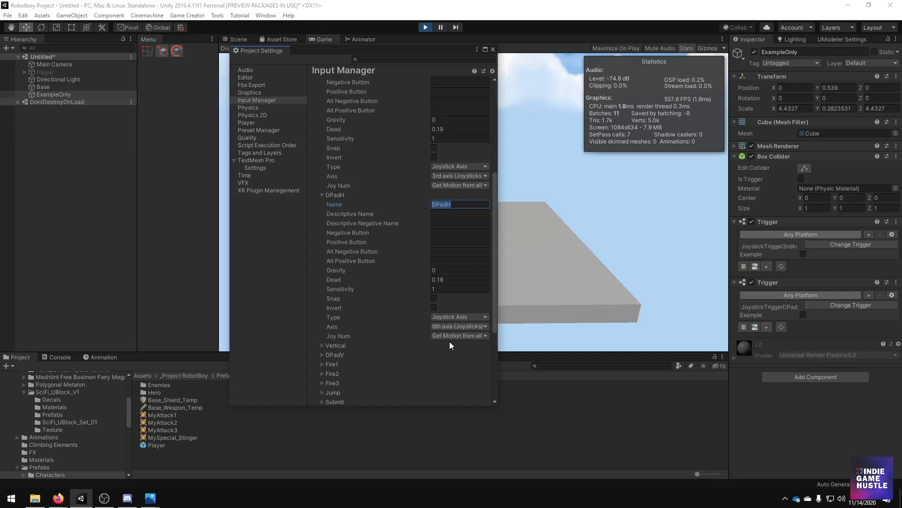
{"action": "mouse_move", "coordinate": [336, 354]}
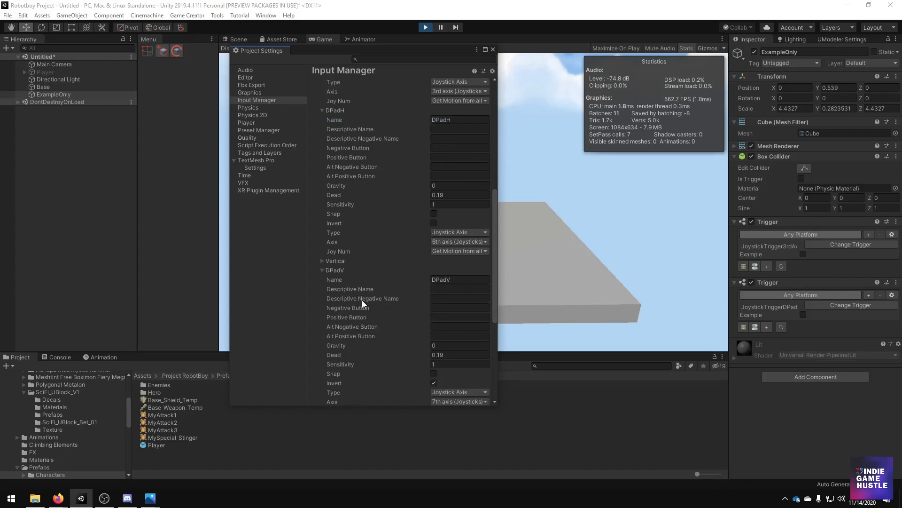
{"action": "scroll", "scroll_direction": "down", "scroll_amount": 3}
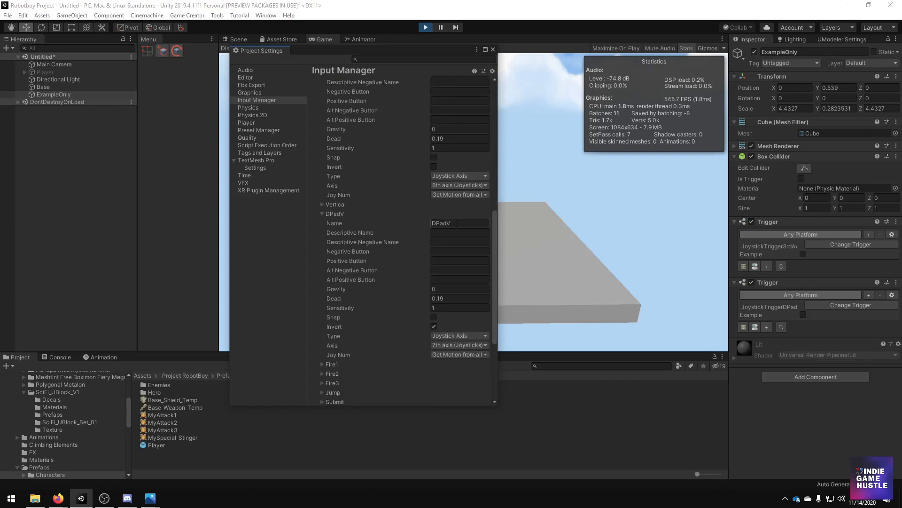
{"action": "left_click", "coordinate": [459, 223]}
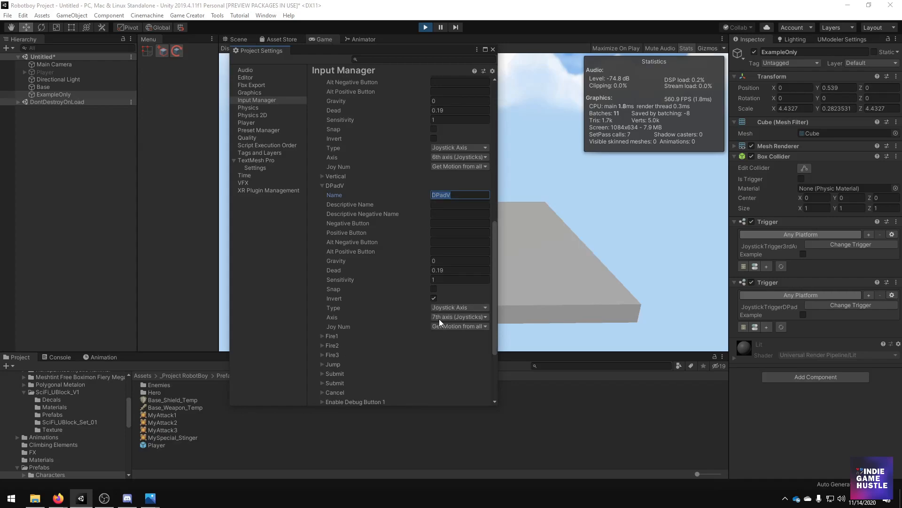
{"action": "mouse_move", "coordinate": [398, 104]}
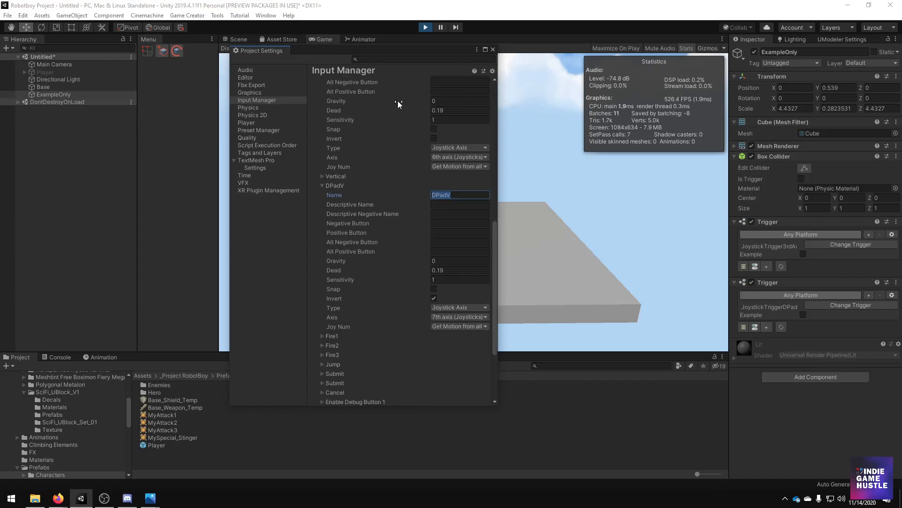
{"action": "left_click_drag", "start_coordinate": [398, 51], "coordinate": [395, 67]}
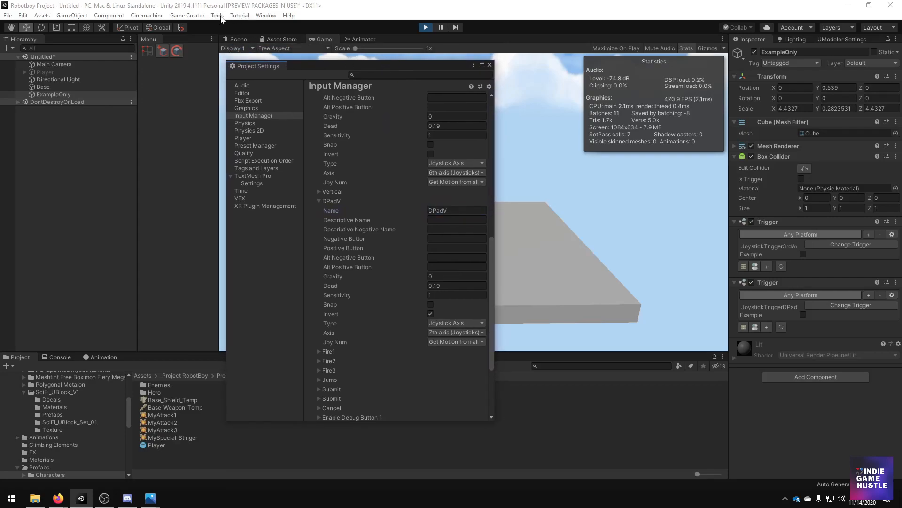
{"action": "left_click", "coordinate": [186, 15]}
{"action": "type", "text": "3rdAxisTrig"}
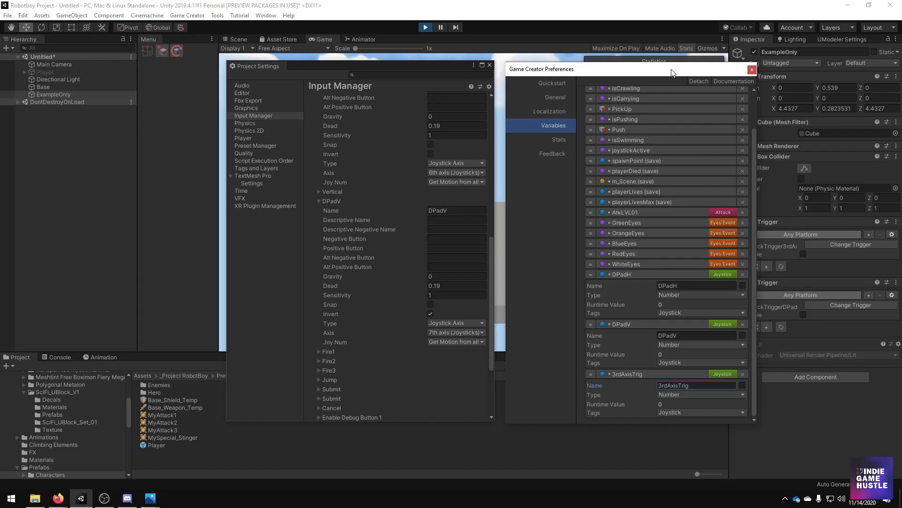
{"action": "scroll", "scroll_direction": "down", "scroll_amount": 3}
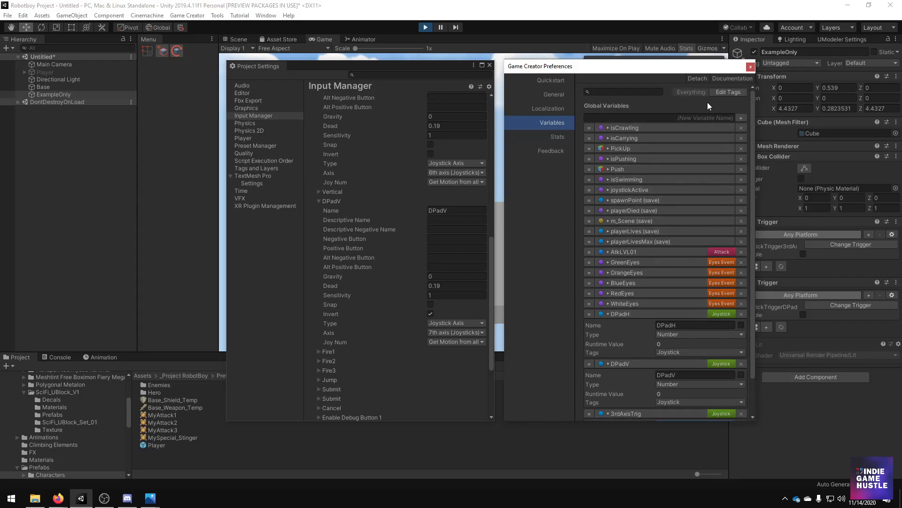
{"action": "scroll", "scroll_direction": "down", "scroll_amount": 3}
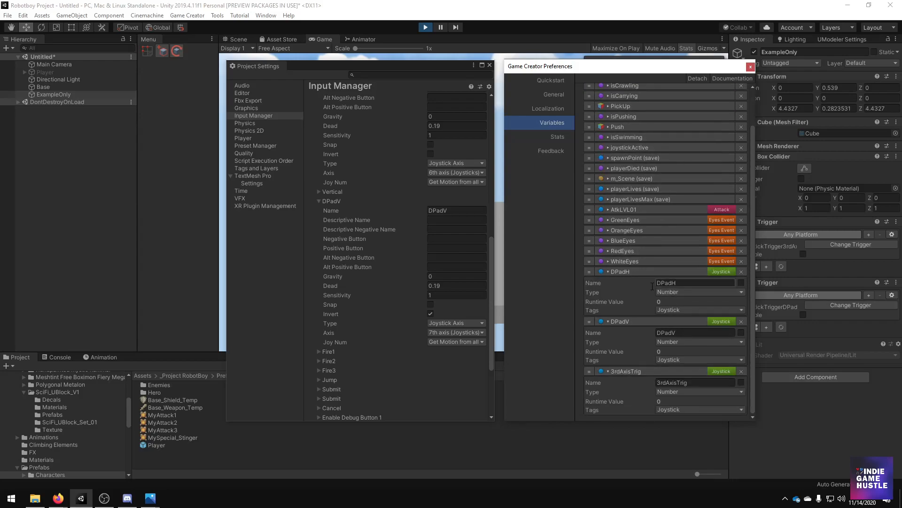
{"action": "double_click", "coordinate": [678, 282]}
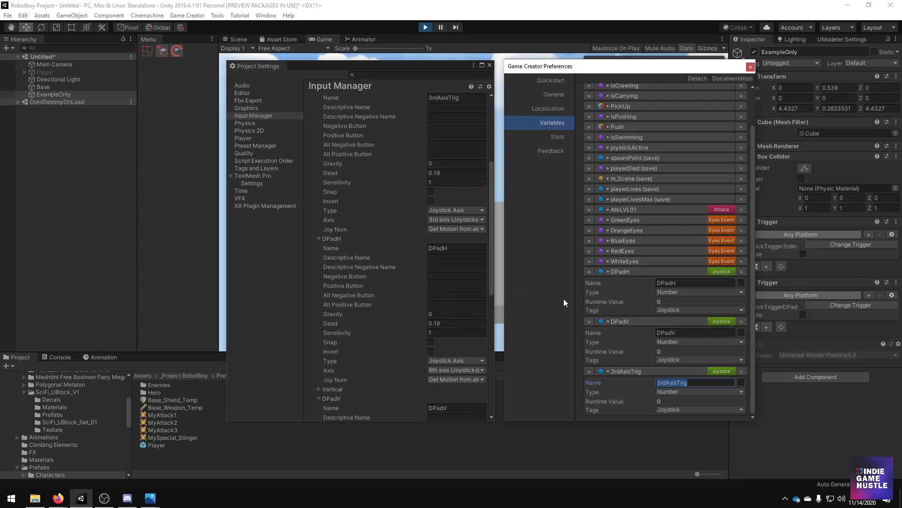
{"action": "mouse_move", "coordinate": [648, 333]}
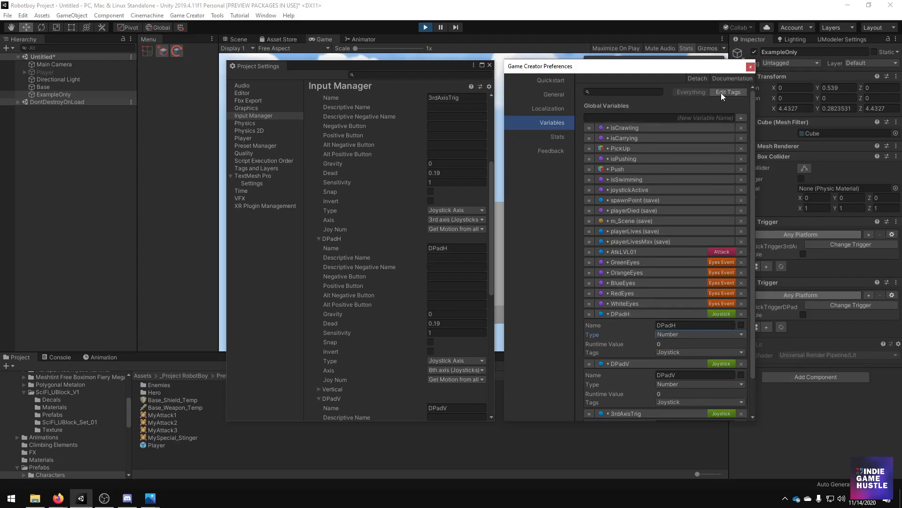
{"action": "left_click", "coordinate": [727, 91]}
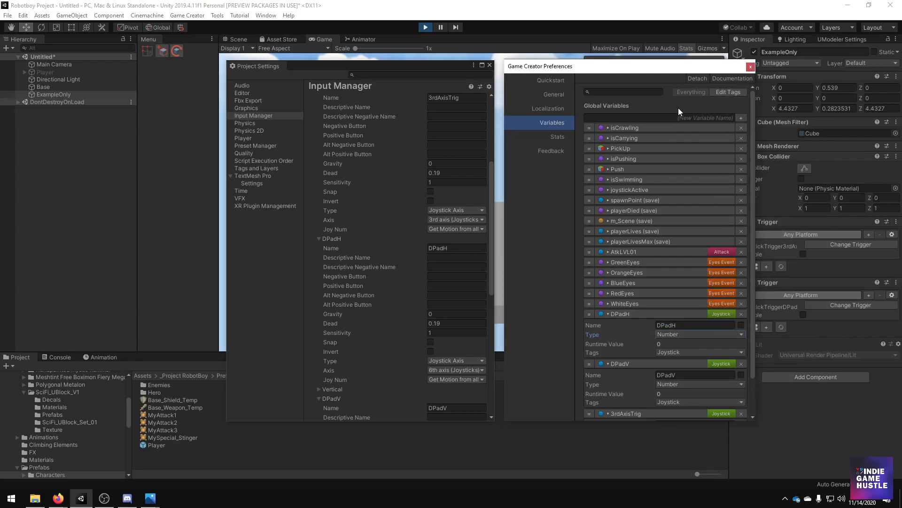
{"action": "scroll", "scroll_direction": "down", "scroll_amount": 3}
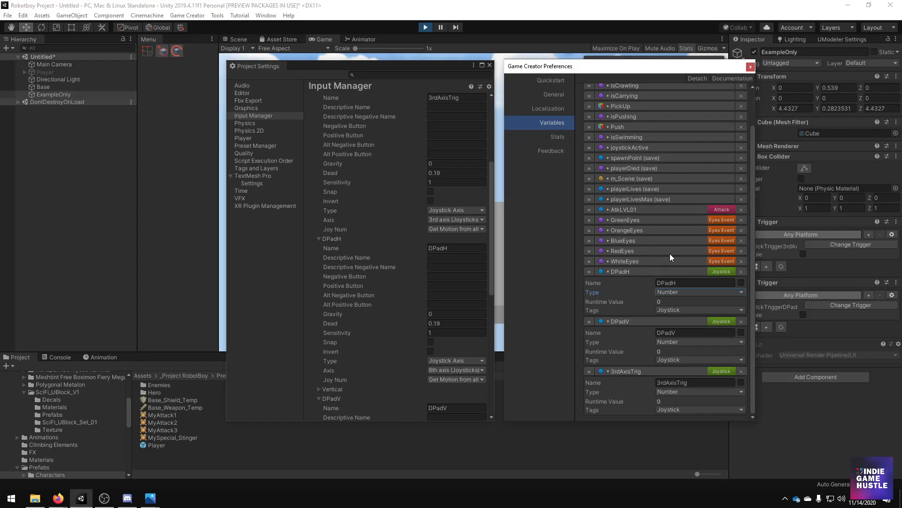
{"action": "mouse_move", "coordinate": [625, 70]}
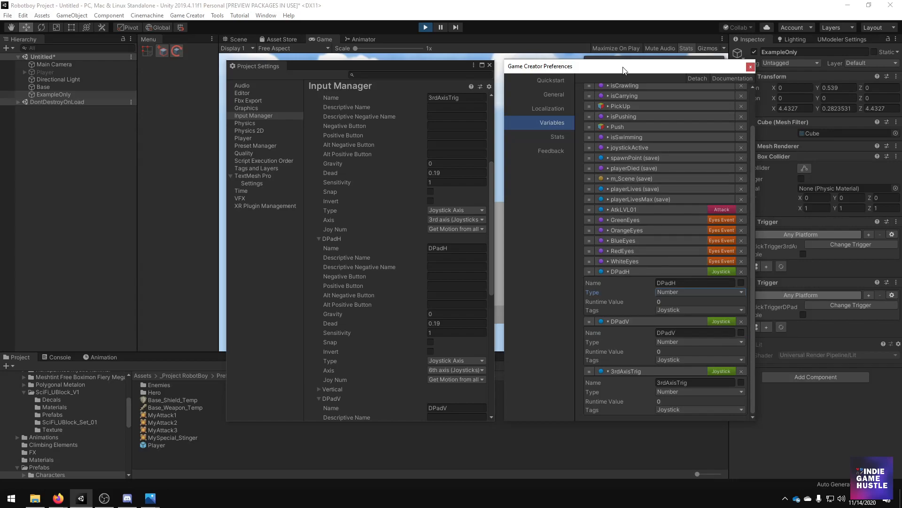
{"action": "mouse_move", "coordinate": [582, 72]}
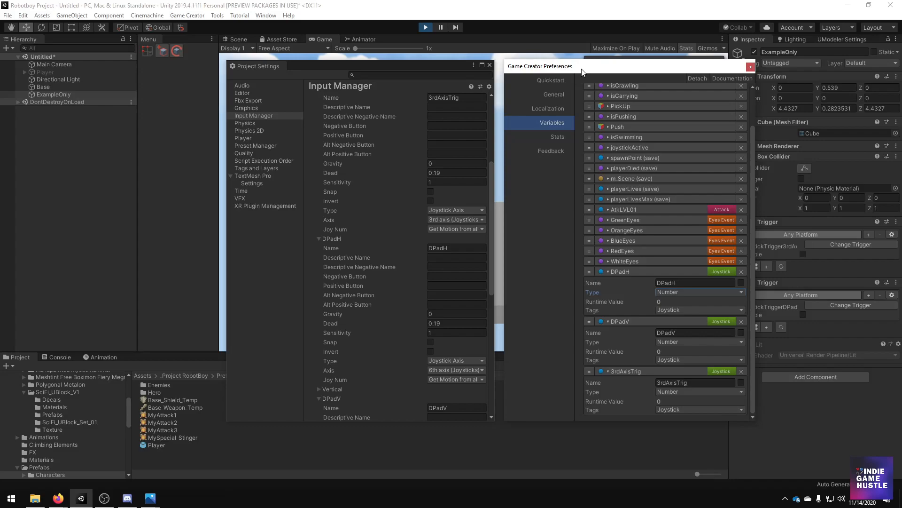
{"action": "mouse_move", "coordinate": [595, 282]}
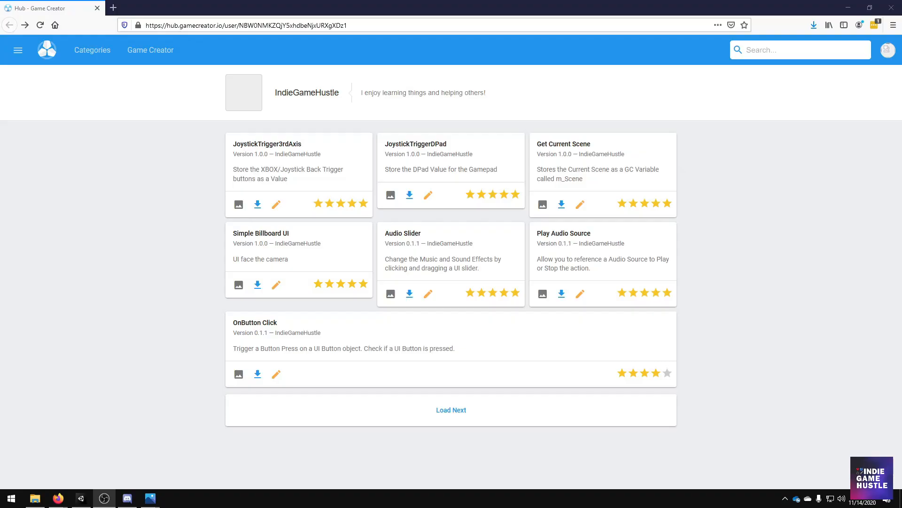
{"action": "mouse_move", "coordinate": [156, 276]}
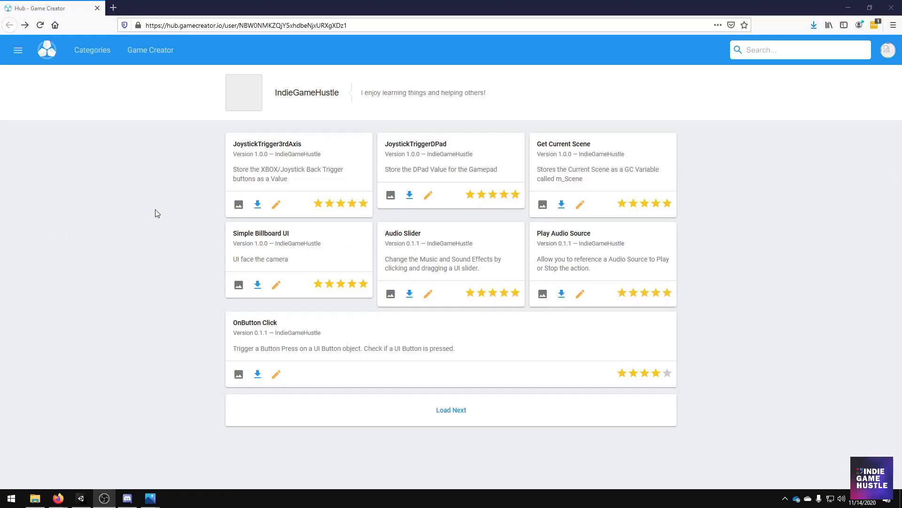
View the IndieGameHustle Game Creator Hub page listing JoystickTrigger3rdAxis and JoystickTriggerDPad modules.
{"action": "left_click_drag", "start_coordinate": [286, 92], "coordinate": [405, 92]}
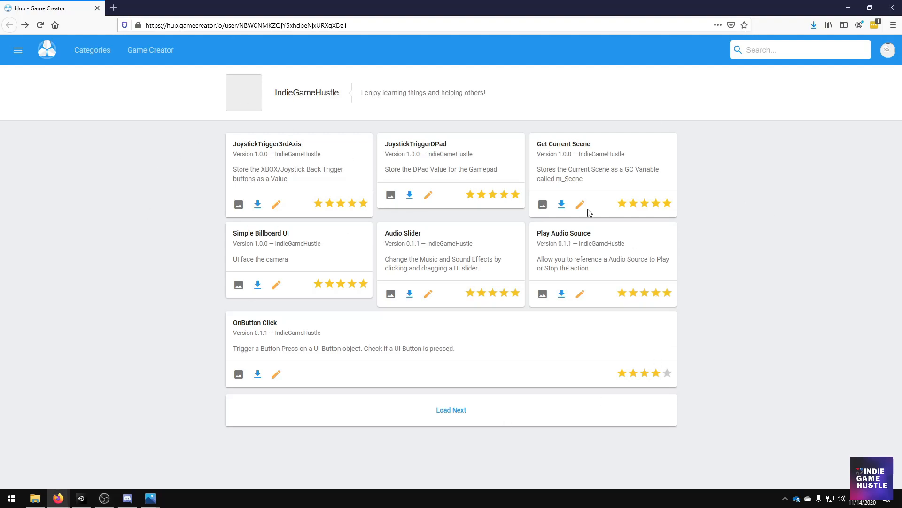
{"action": "mouse_move", "coordinate": [752, 236]}
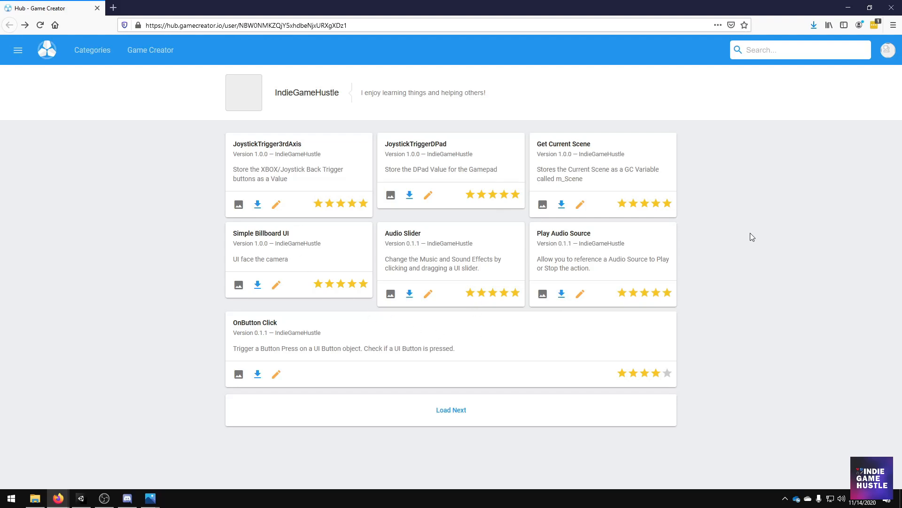
{"action": "mouse_move", "coordinate": [238, 286]}
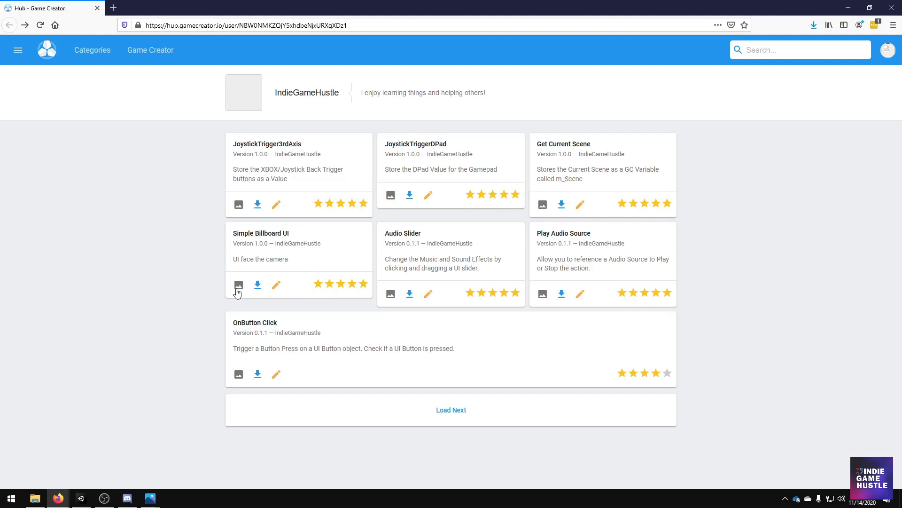
{"action": "mouse_move", "coordinate": [335, 259]}
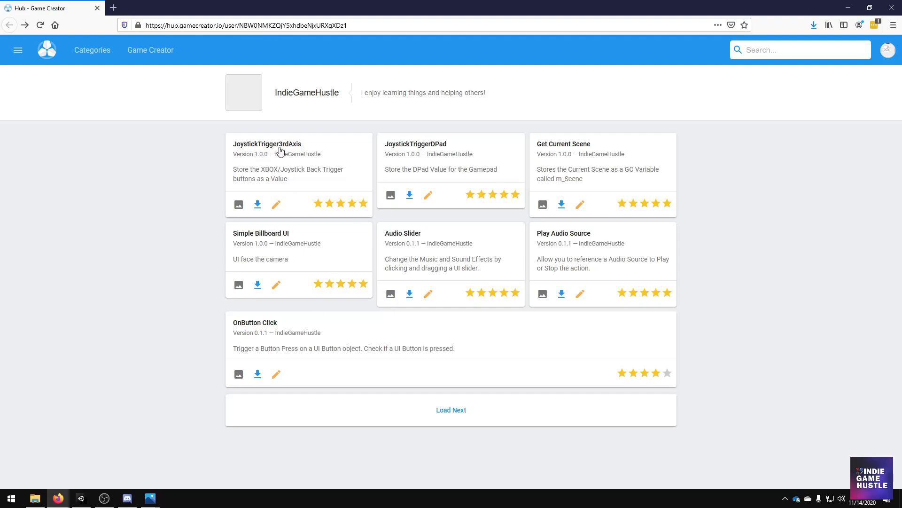
{"action": "mouse_move", "coordinate": [416, 143]}
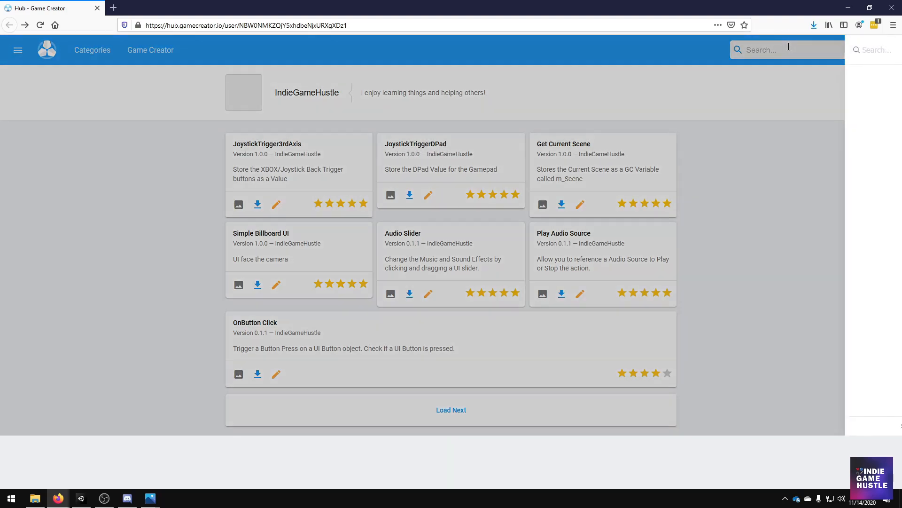
{"action": "type", "text": "J"}
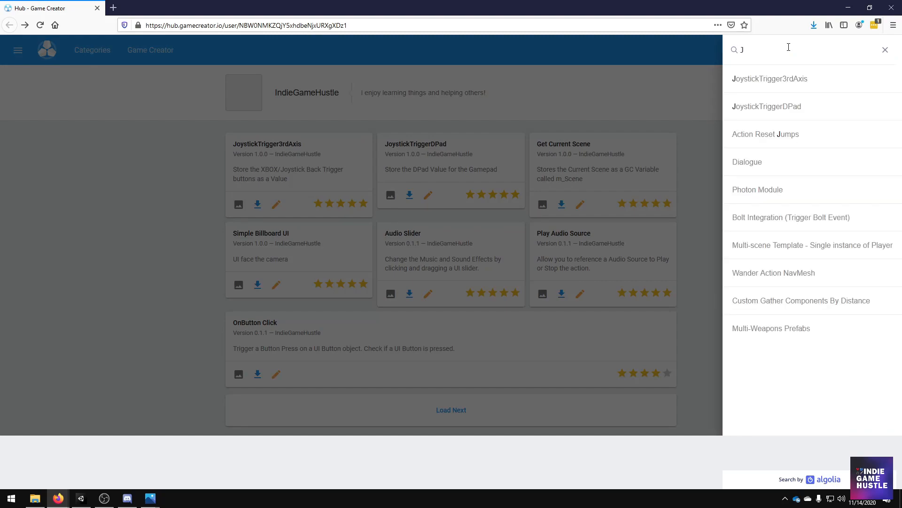
{"action": "type", "text": "oy"}
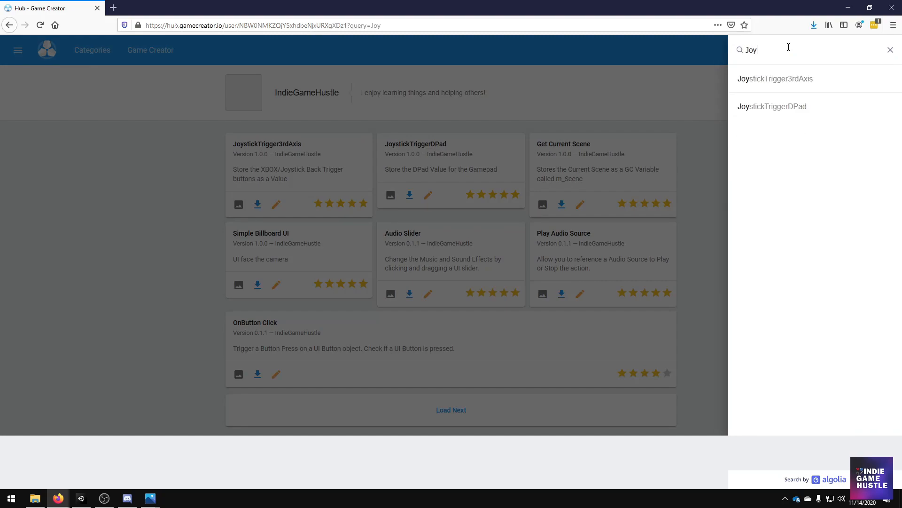
{"action": "mouse_move", "coordinate": [789, 105]}
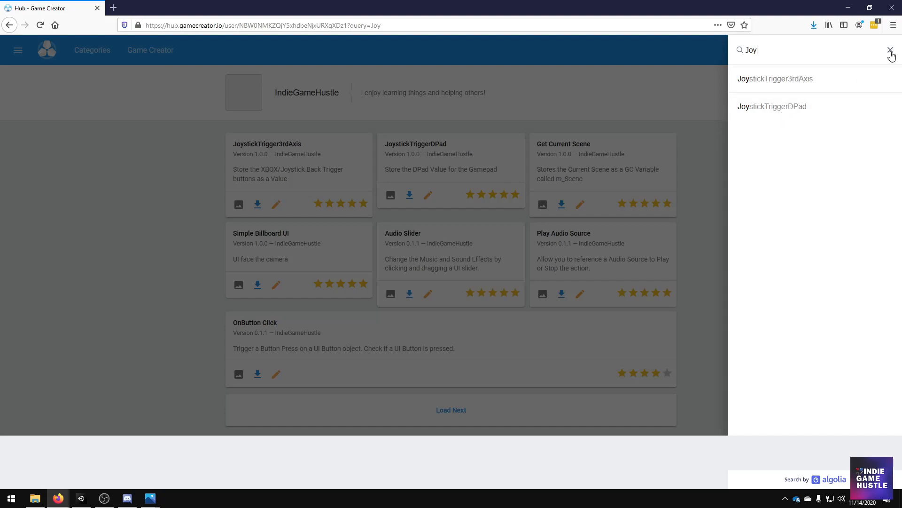
{"action": "mouse_move", "coordinate": [890, 50]}
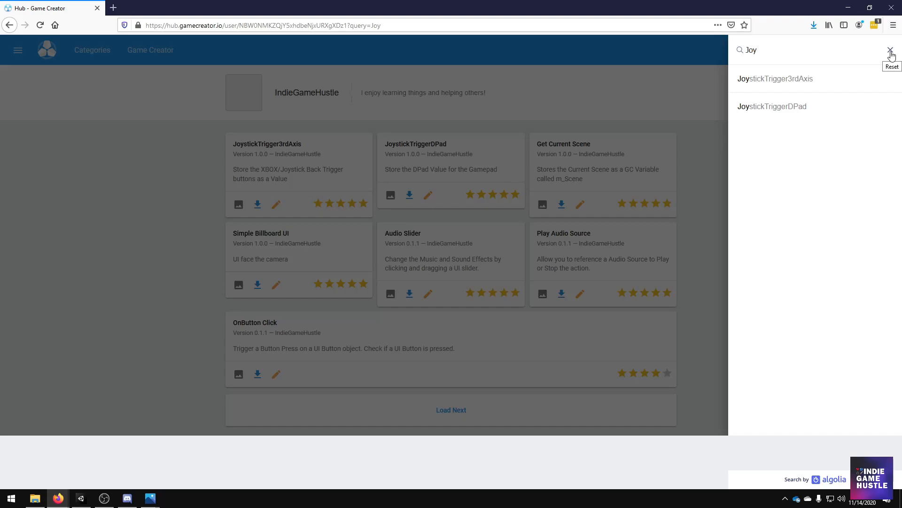
{"action": "left_click", "coordinate": [890, 51]}
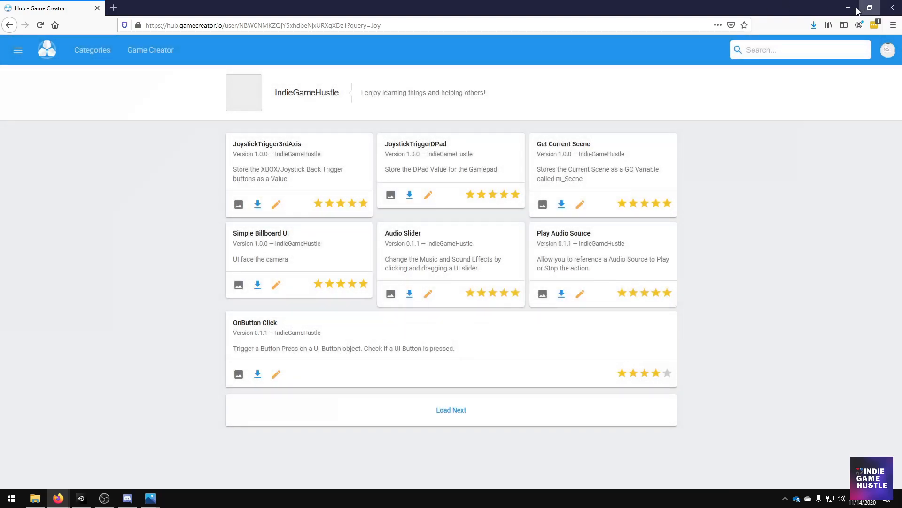
Return to Unity and select ExampleOnly to show its 3rd-axis and DPad joystick Trigger components.
{"action": "left_click", "coordinate": [104, 498]}
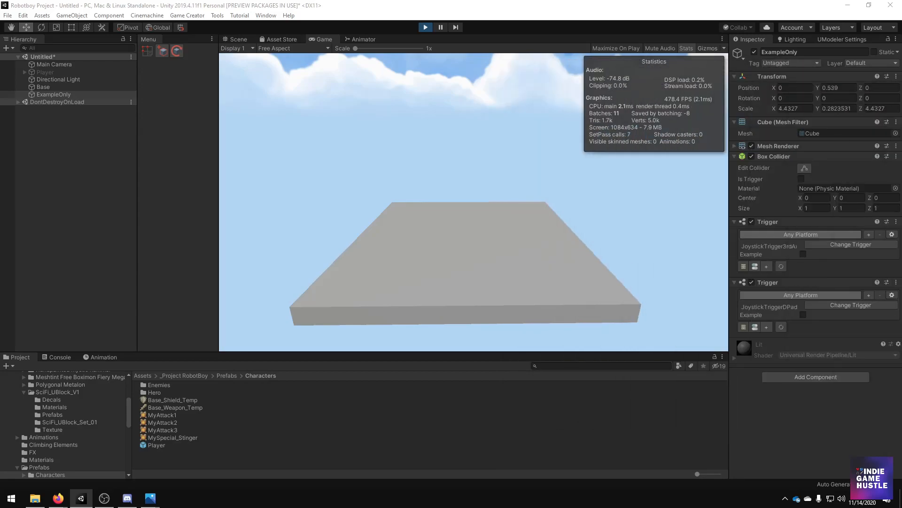
{"action": "left_click", "coordinate": [163, 230]}
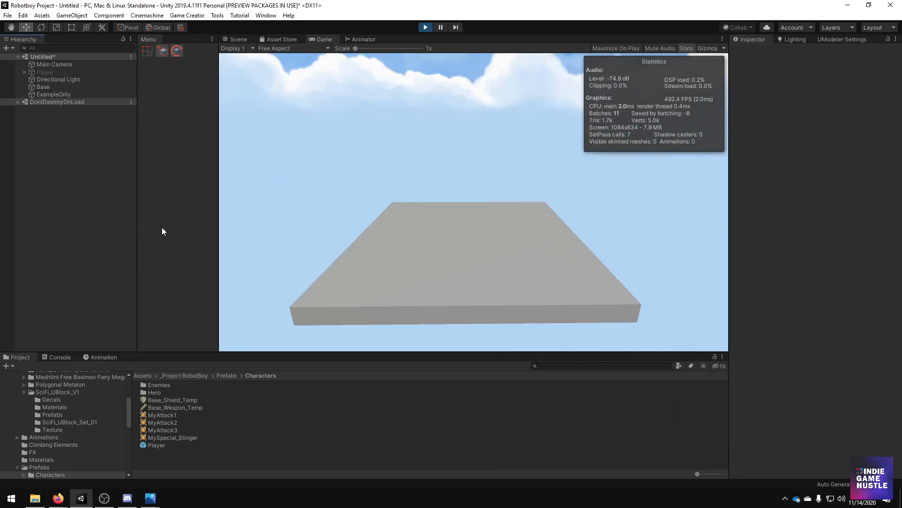
{"action": "left_click", "coordinate": [53, 94]}
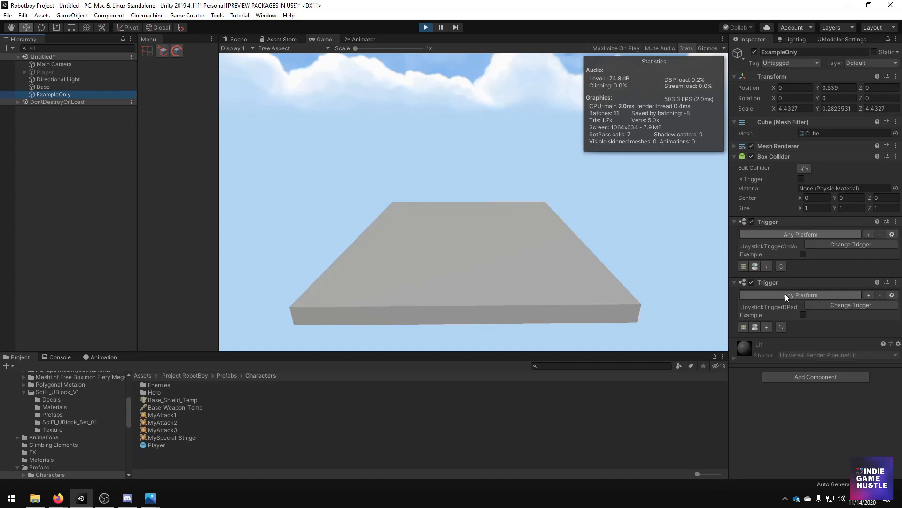
{"action": "mouse_move", "coordinate": [762, 264]}
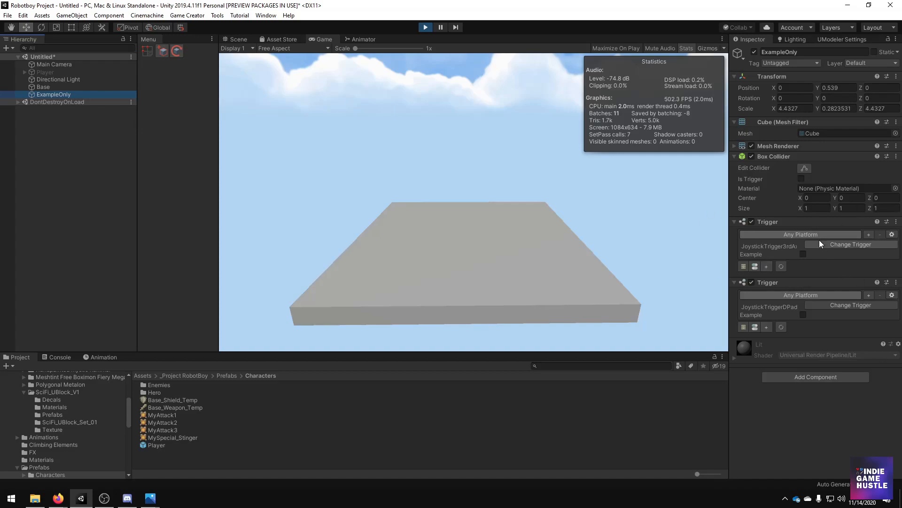
{"action": "mouse_move", "coordinate": [558, 161]}
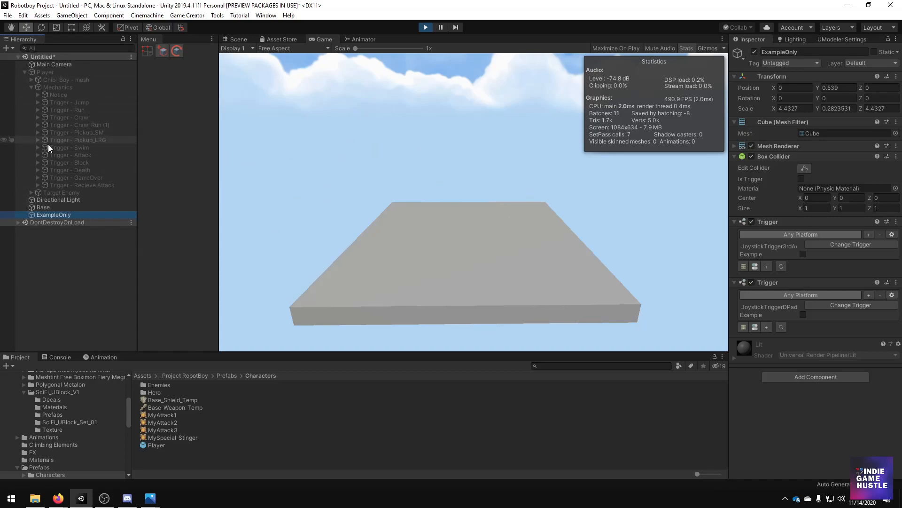
{"action": "mouse_move", "coordinate": [39, 116]}
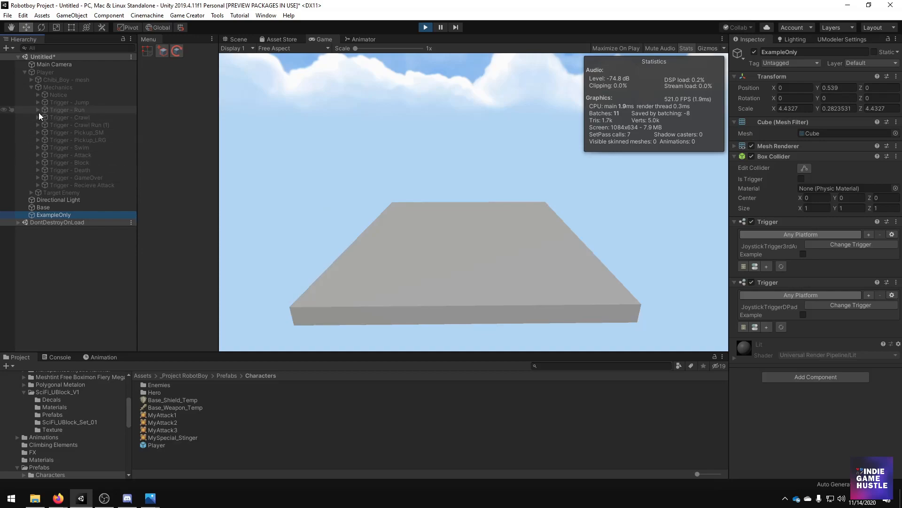
Reveal the children of Player's Trigger - Run, then collapse Player again.
{"action": "left_click", "coordinate": [38, 110]}
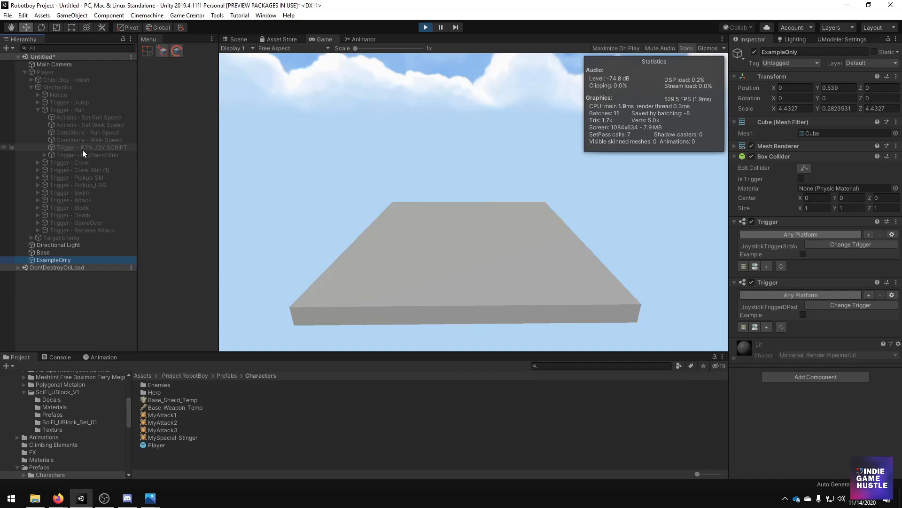
{"action": "left_click", "coordinate": [89, 148]}
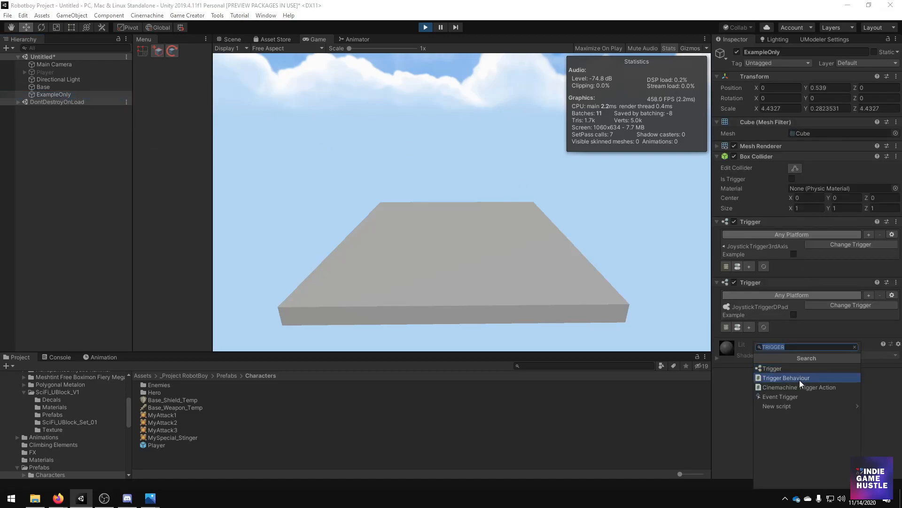
Add a third Trigger component to ExampleOnly and search its trigger types for 'Joy'.
{"action": "left_click", "coordinate": [785, 377]}
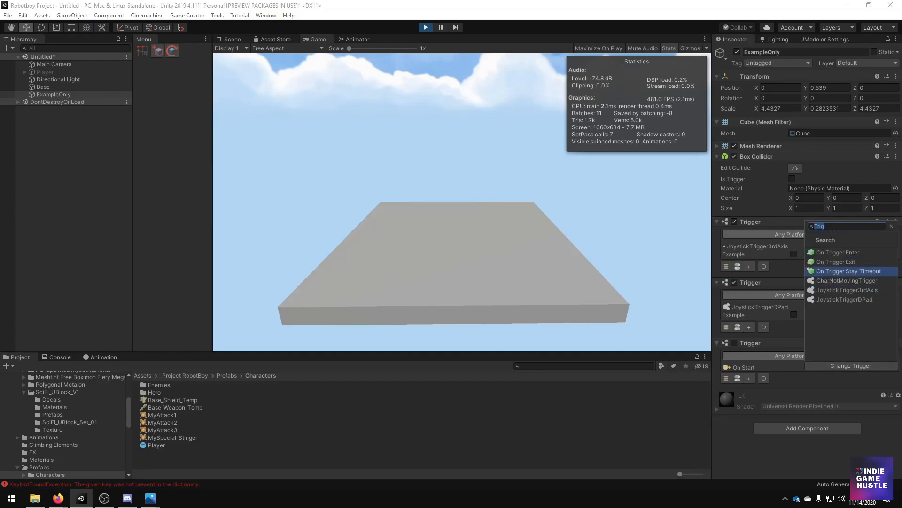
{"action": "mouse_move", "coordinate": [850, 299]}
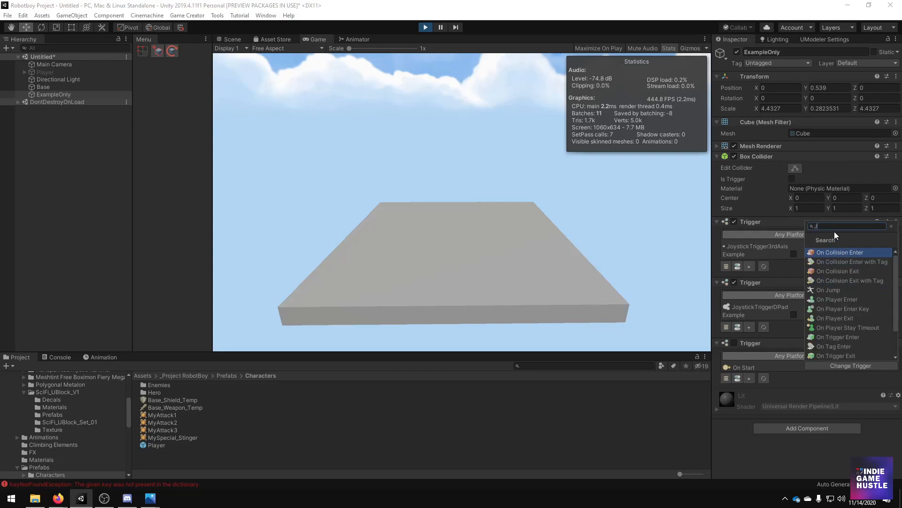
{"action": "type", "text": "oy"}
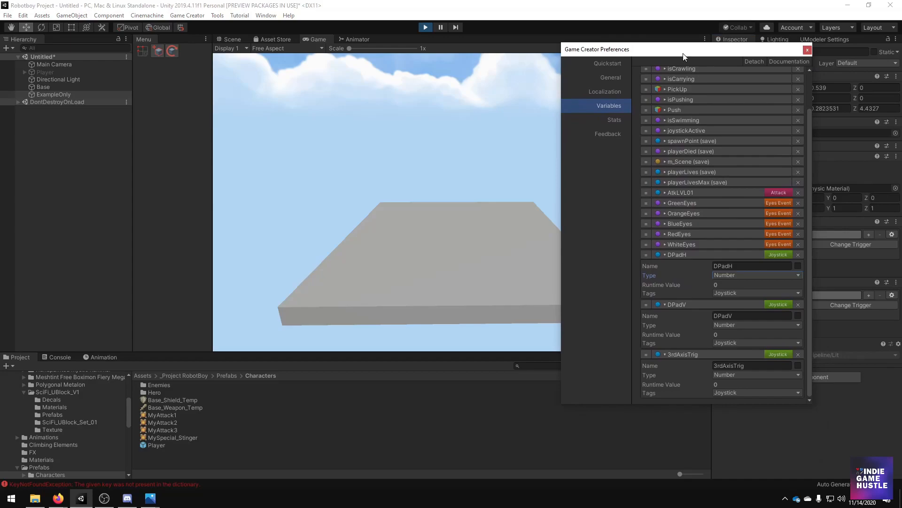
{"action": "mouse_move", "coordinate": [449, 200]}
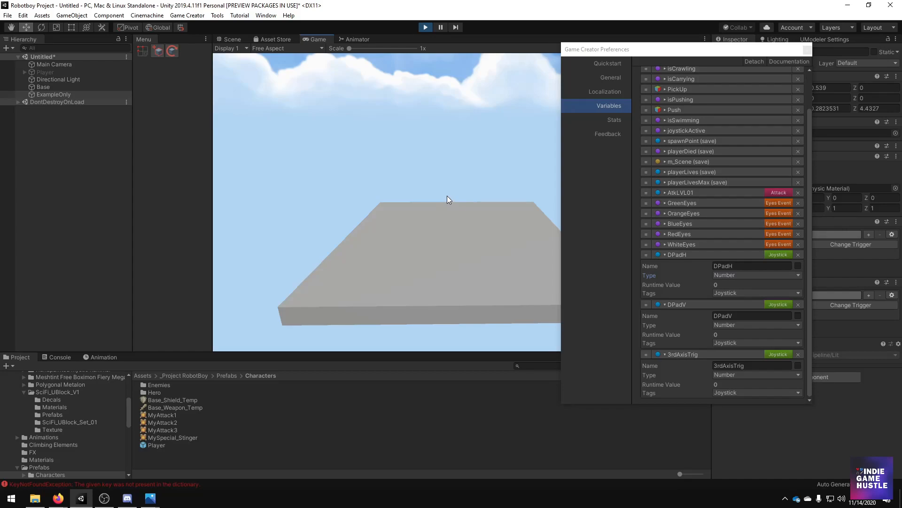
{"action": "mouse_move", "coordinate": [452, 200]}
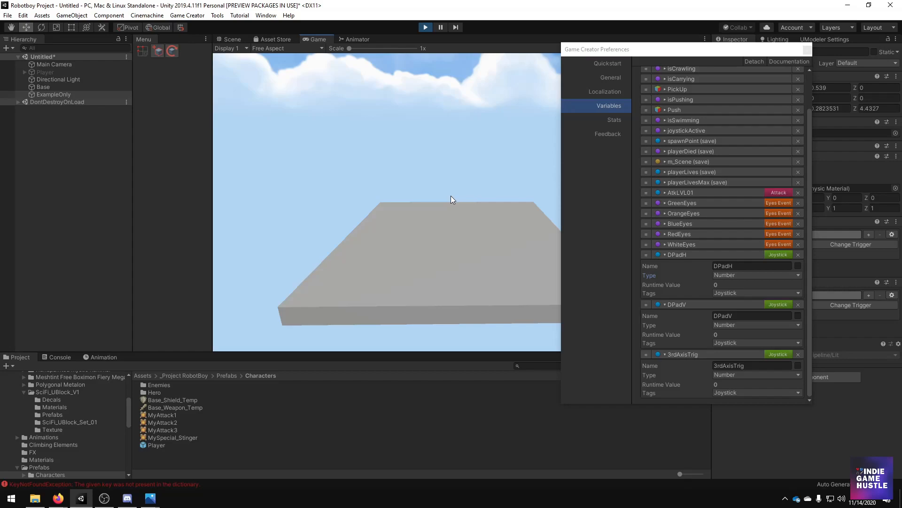
{"action": "mouse_move", "coordinate": [733, 394]}
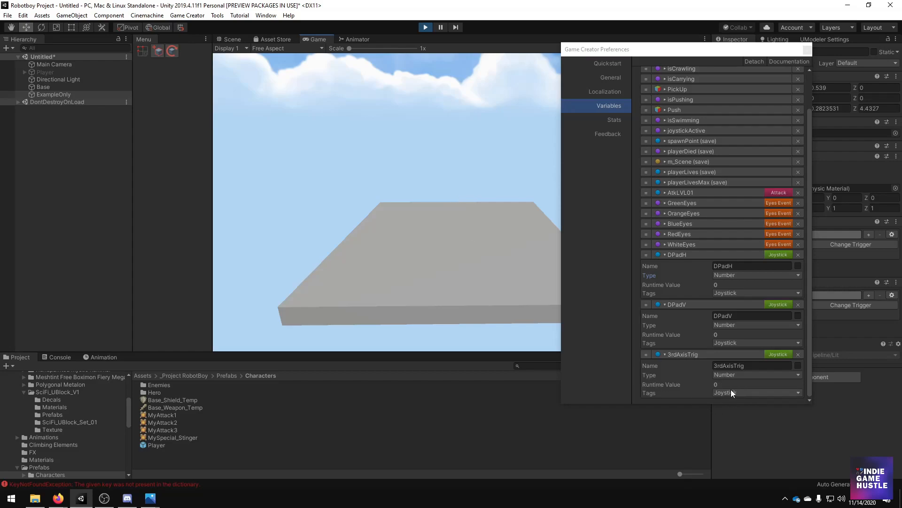
{"action": "mouse_move", "coordinate": [728, 392]}
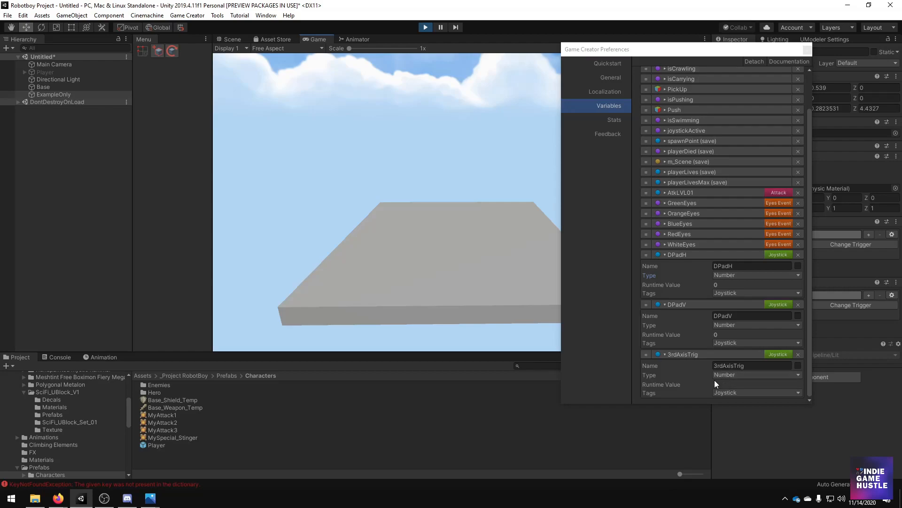
{"action": "mouse_move", "coordinate": [750, 374]}
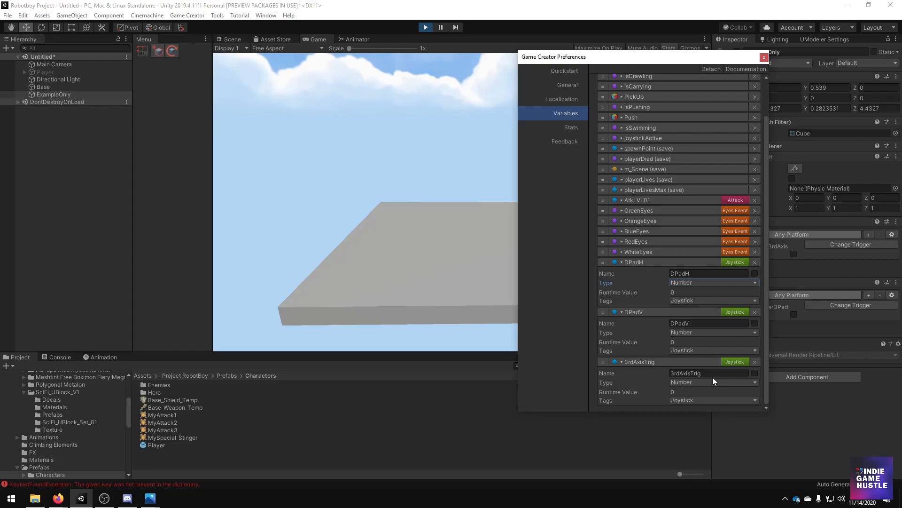
{"action": "mouse_move", "coordinate": [658, 99]}
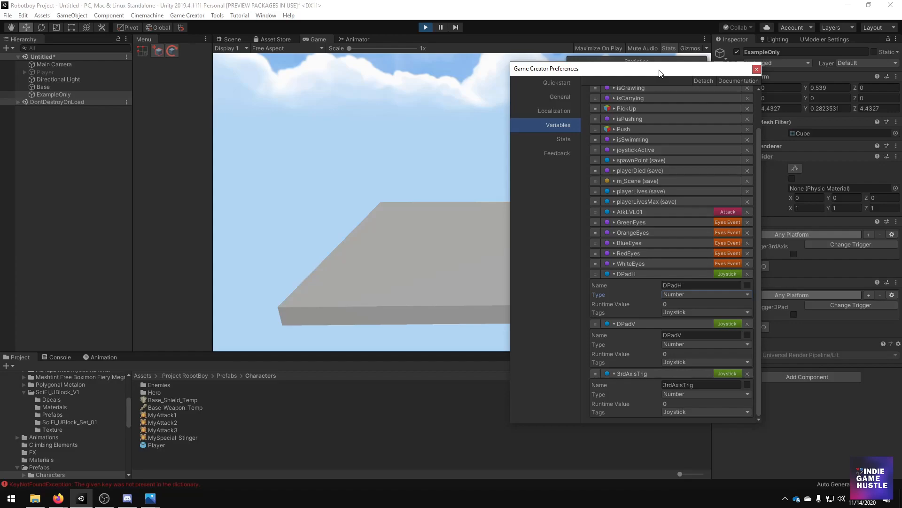
{"action": "mouse_move", "coordinate": [638, 344]}
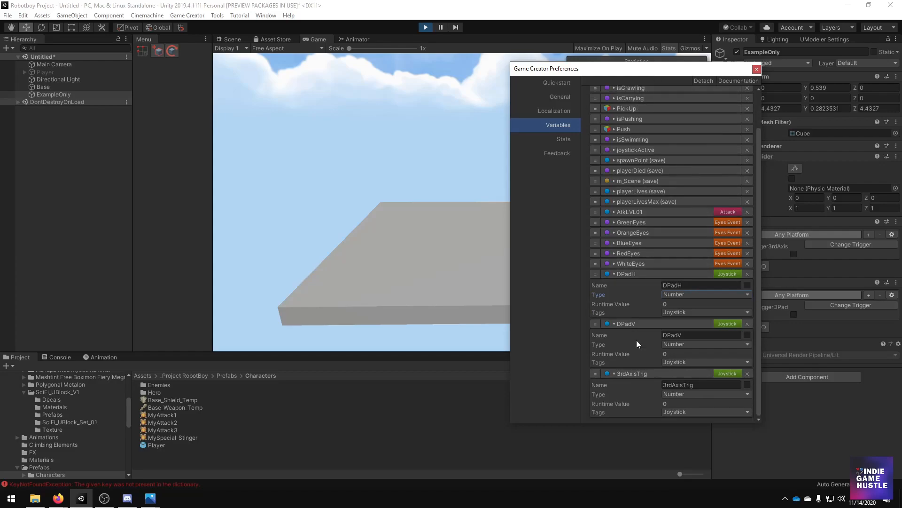
Move the Game Creator Preferences window over the Game view and expand the Player object.
{"action": "left_click_drag", "start_coordinate": [545, 69], "coordinate": [411, 78]}
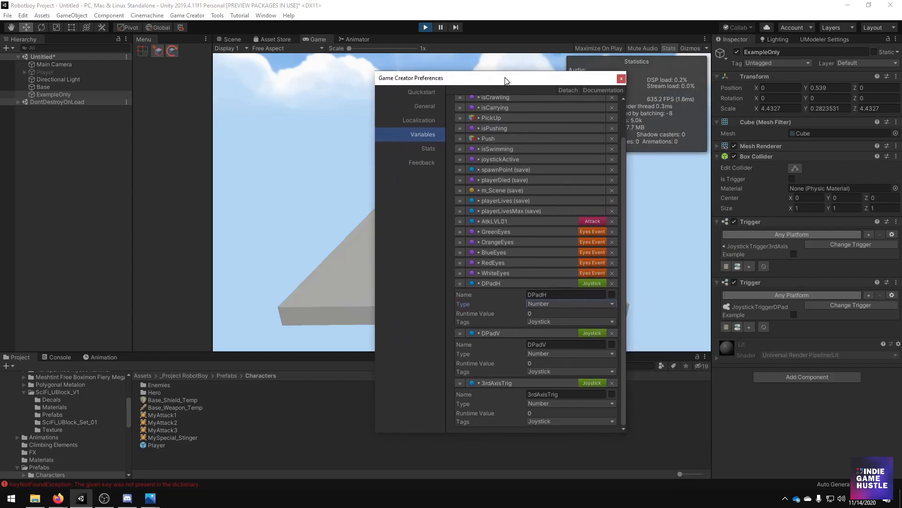
{"action": "left_click_drag", "start_coordinate": [507, 77], "coordinate": [389, 79]}
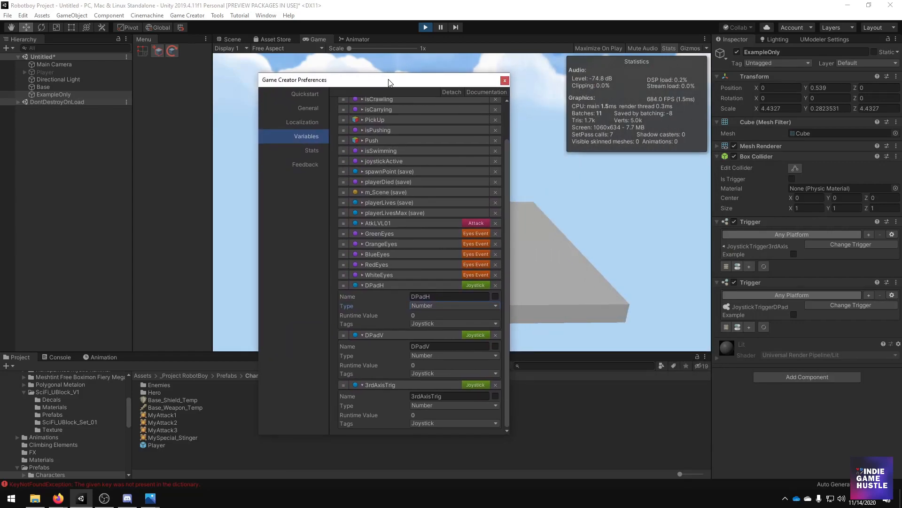
{"action": "left_click_drag", "start_coordinate": [390, 79], "coordinate": [368, 79]}
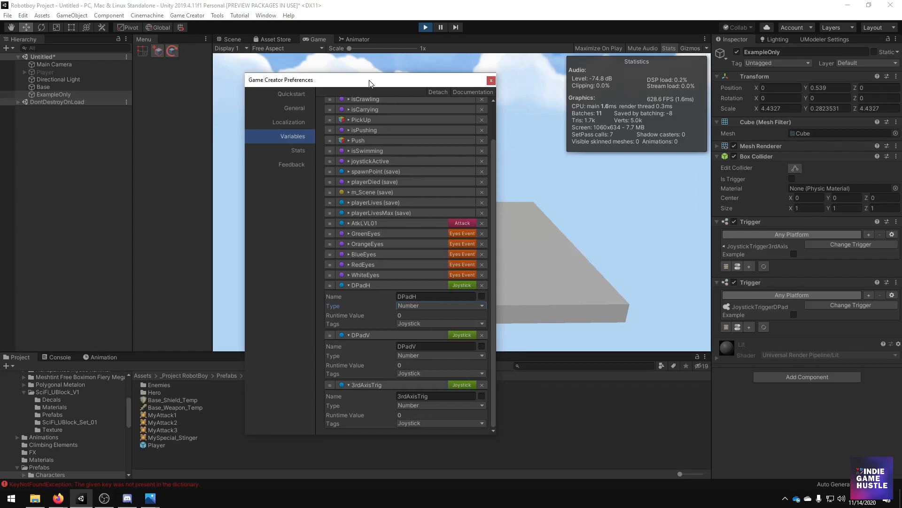
{"action": "mouse_move", "coordinate": [256, 68]}
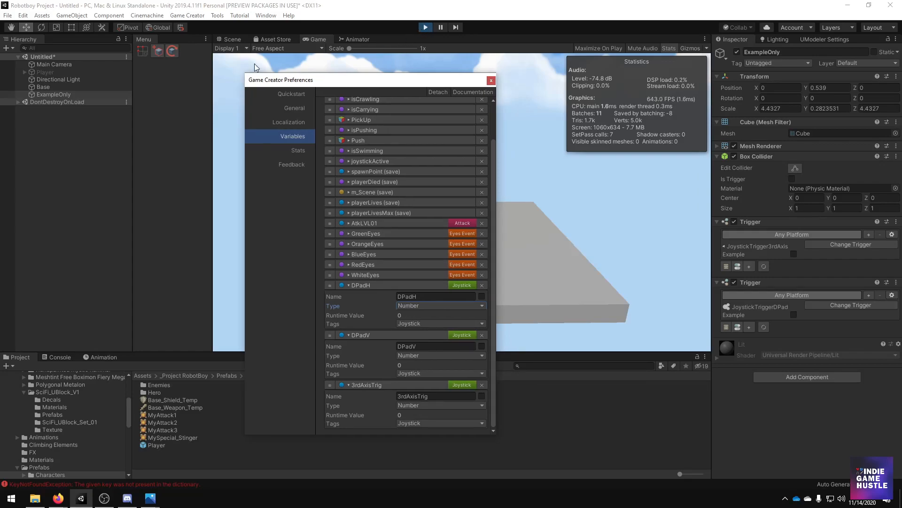
{"action": "left_click", "coordinate": [33, 71]}
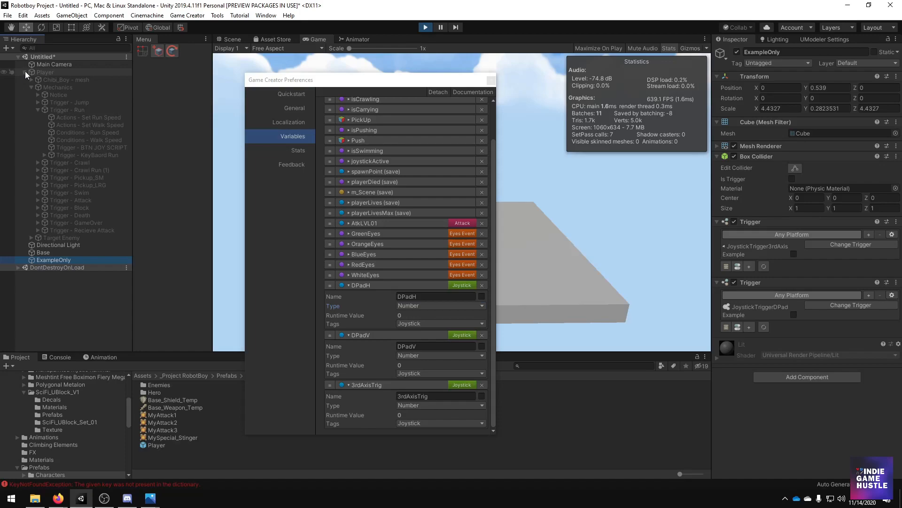
Select Trigger - Run and its Conditions - Run Speed object: 3rdAxisTrig equals -1 sets run speed 6.
{"action": "left_click", "coordinate": [67, 110]}
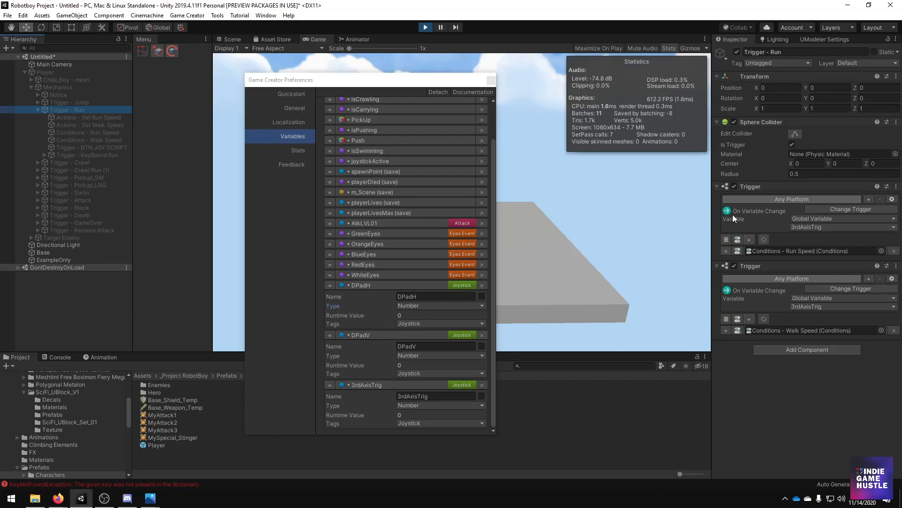
{"action": "mouse_move", "coordinate": [743, 214]}
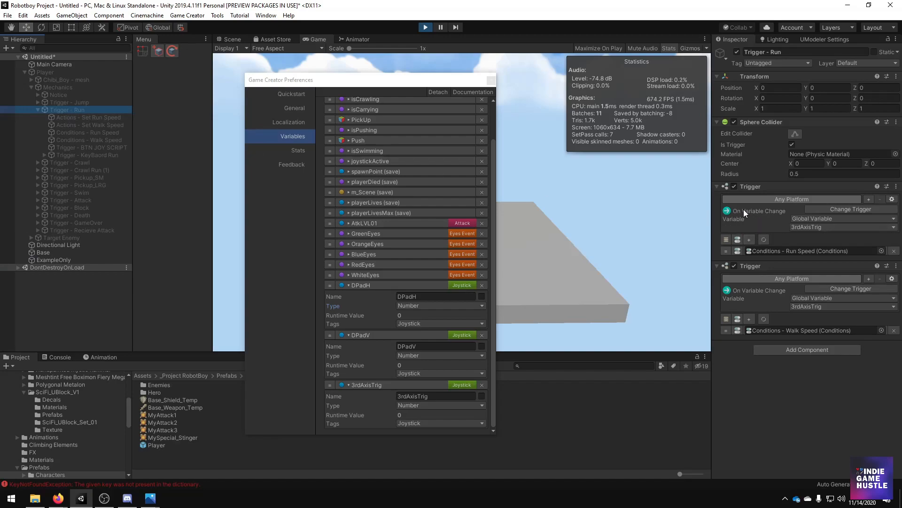
{"action": "left_click", "coordinate": [89, 133]}
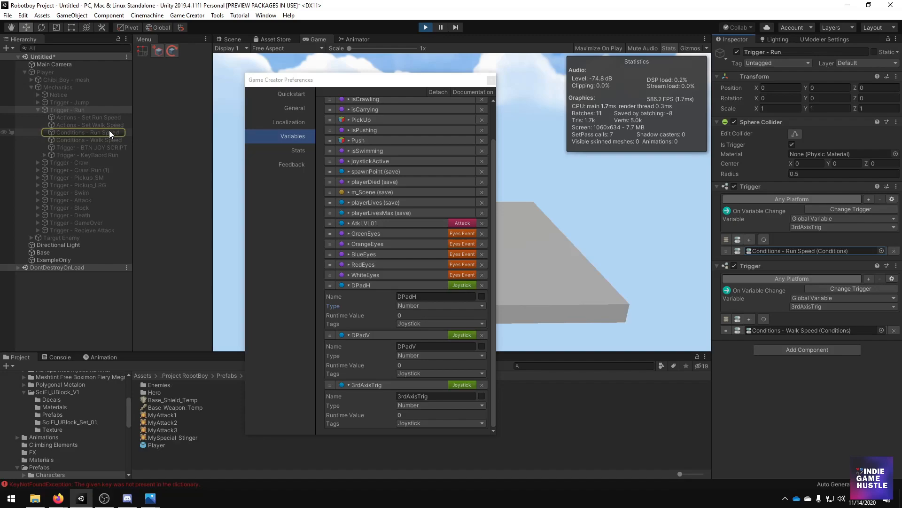
{"action": "left_click", "coordinate": [92, 133]}
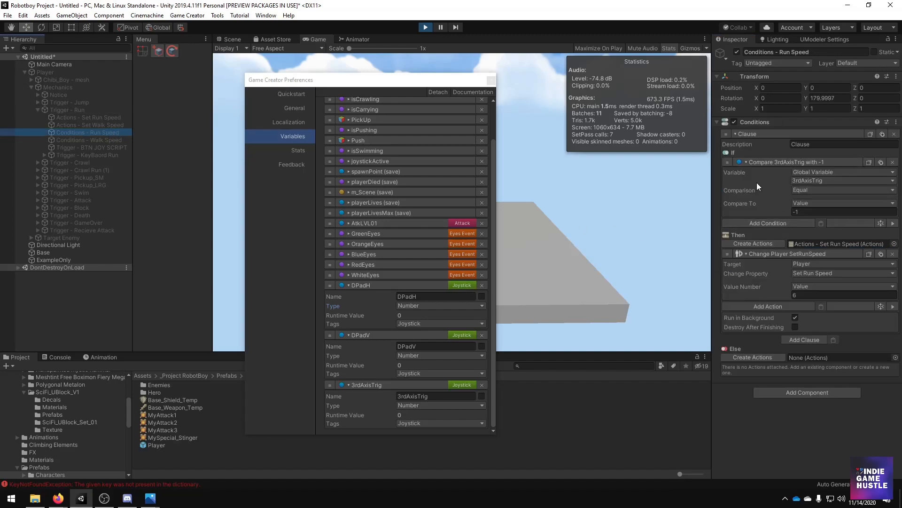